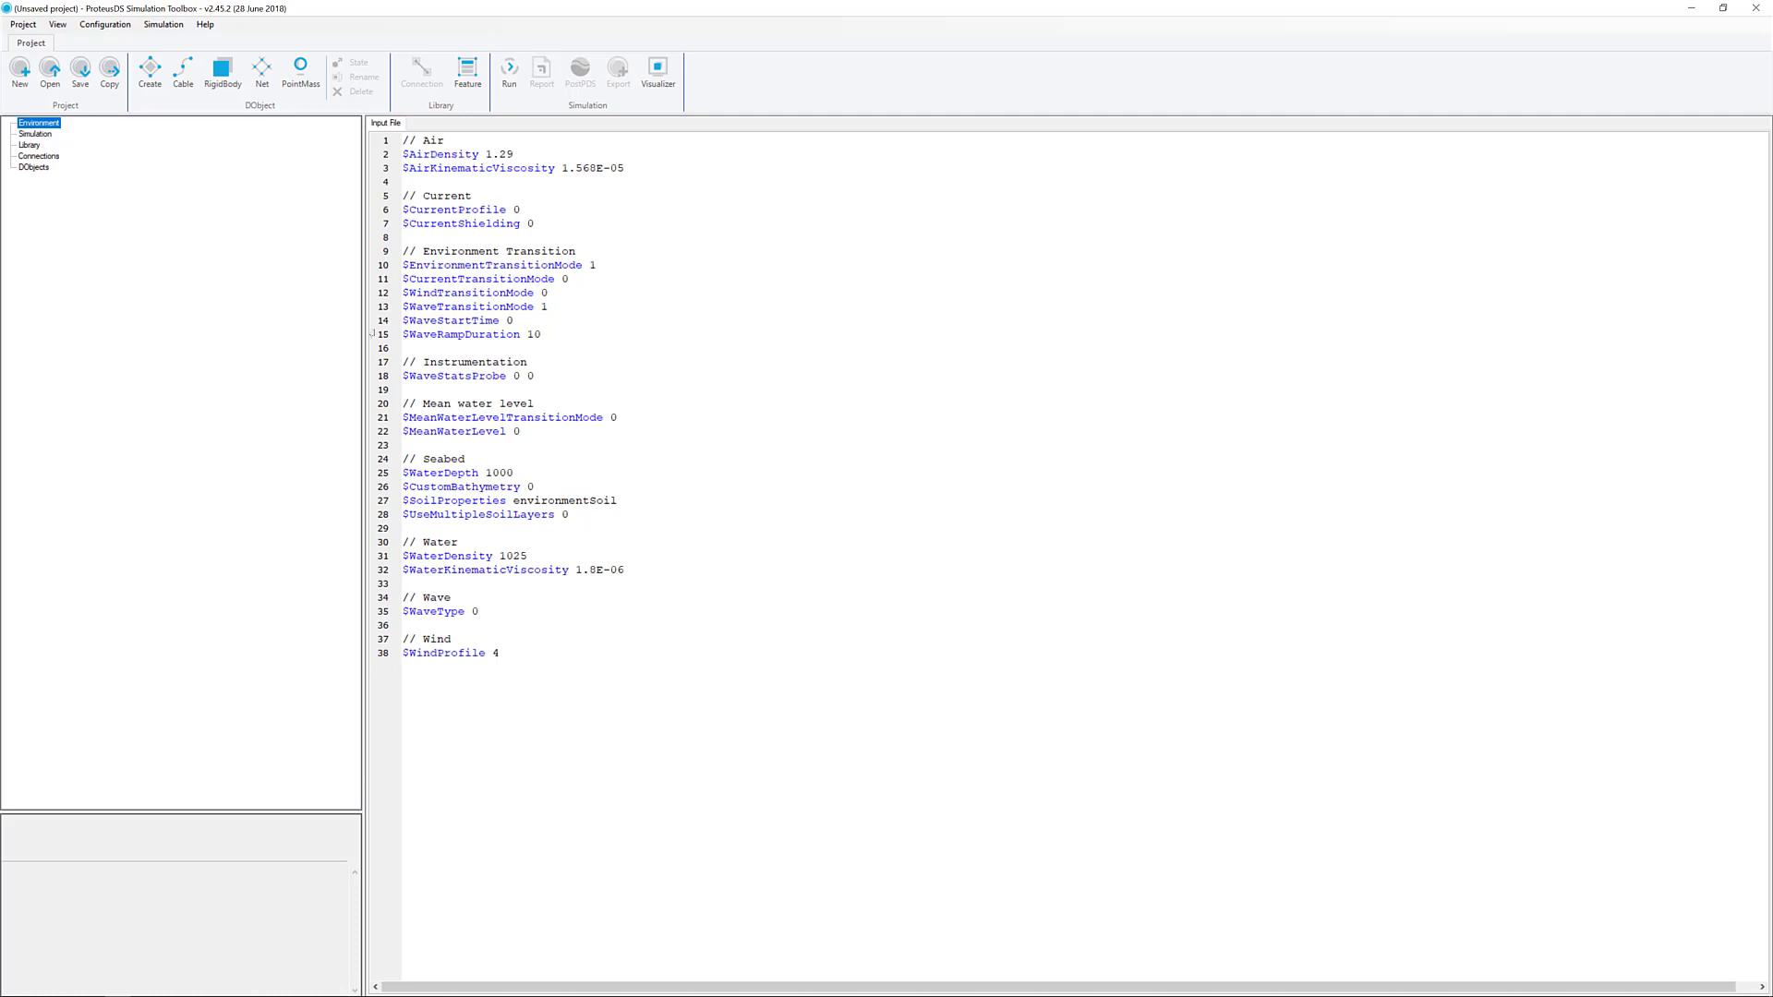
# Create a new project from the Quasistatic Subsurface Mooring Template.
pyautogui.click(32, 25)
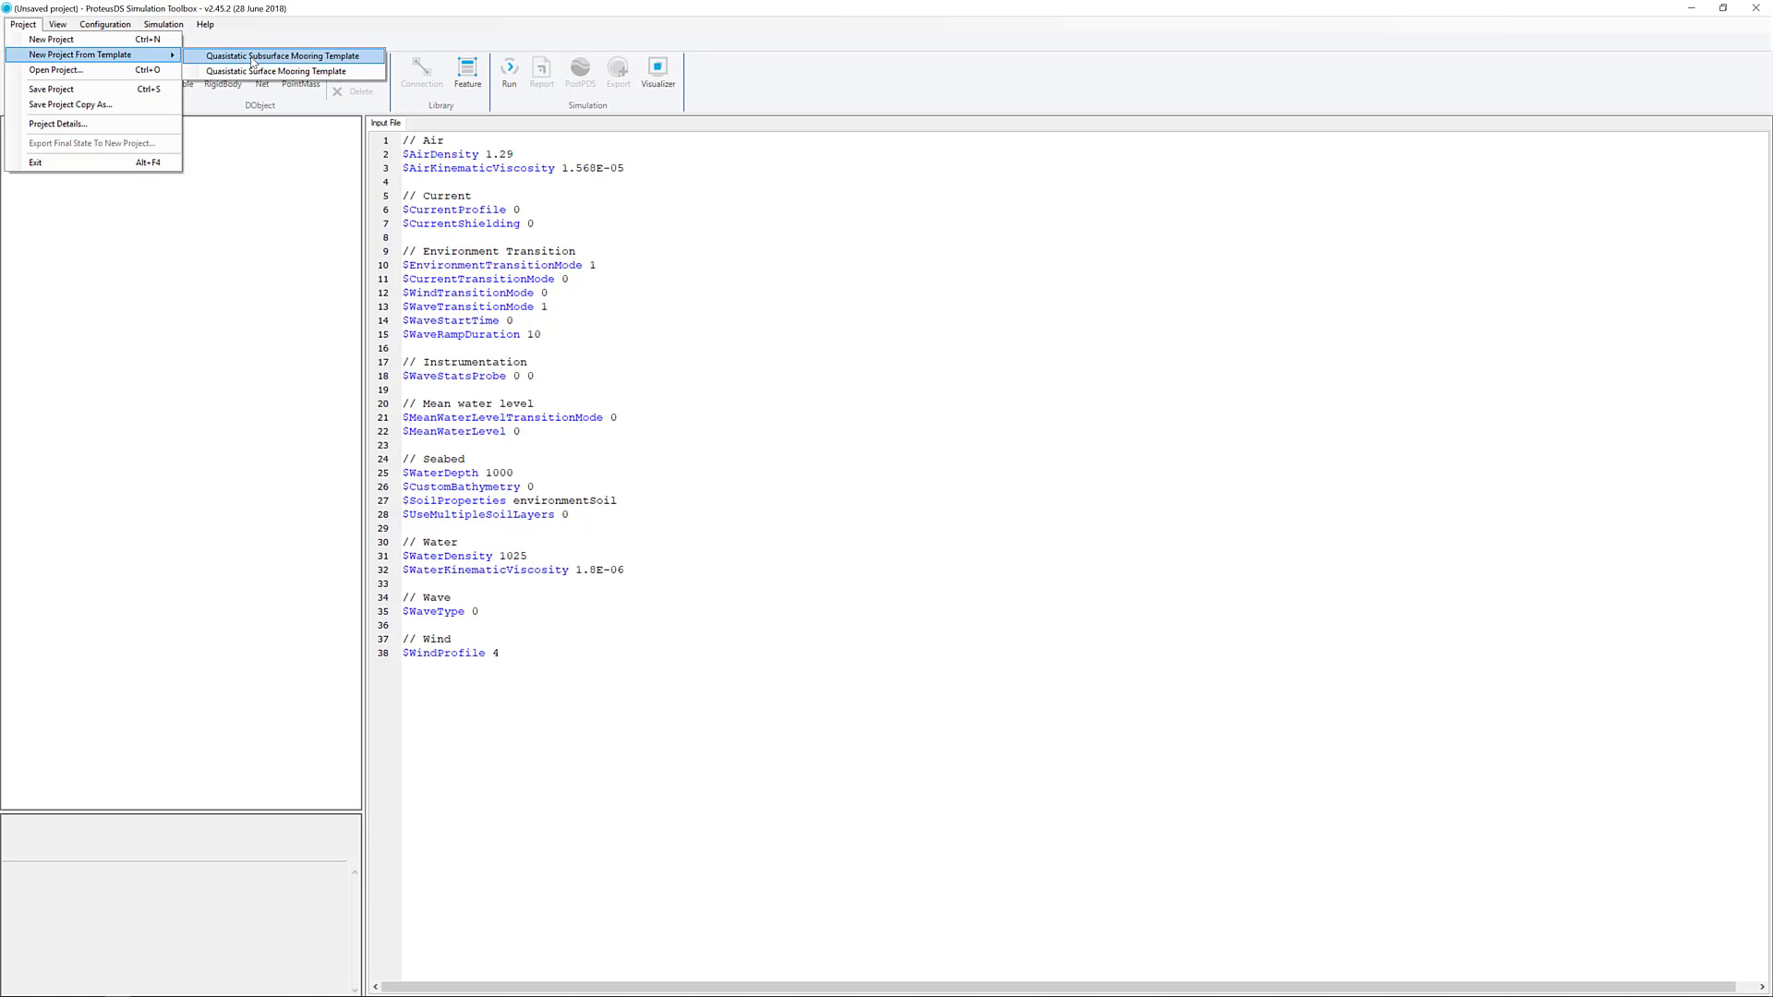
pyautogui.click(284, 55)
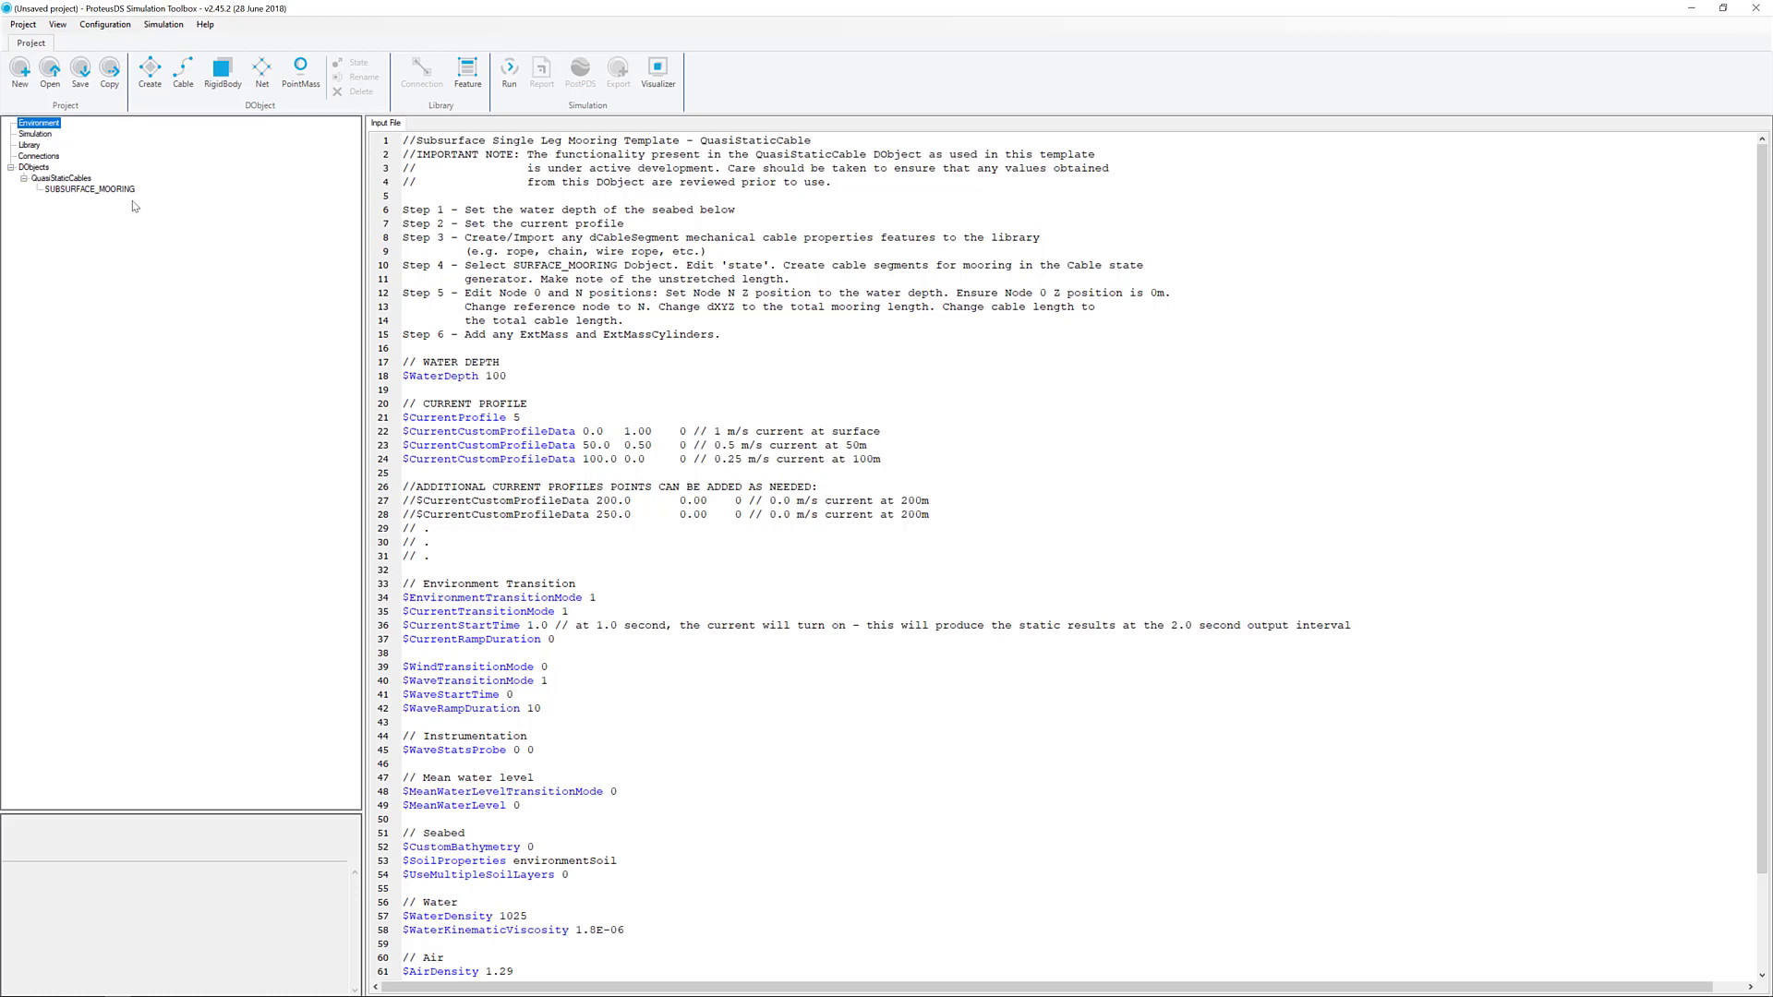
# View the SUBSURFACE_MOORING cable's input file with its buoy, floats and sensor.
pyautogui.click(85, 188)
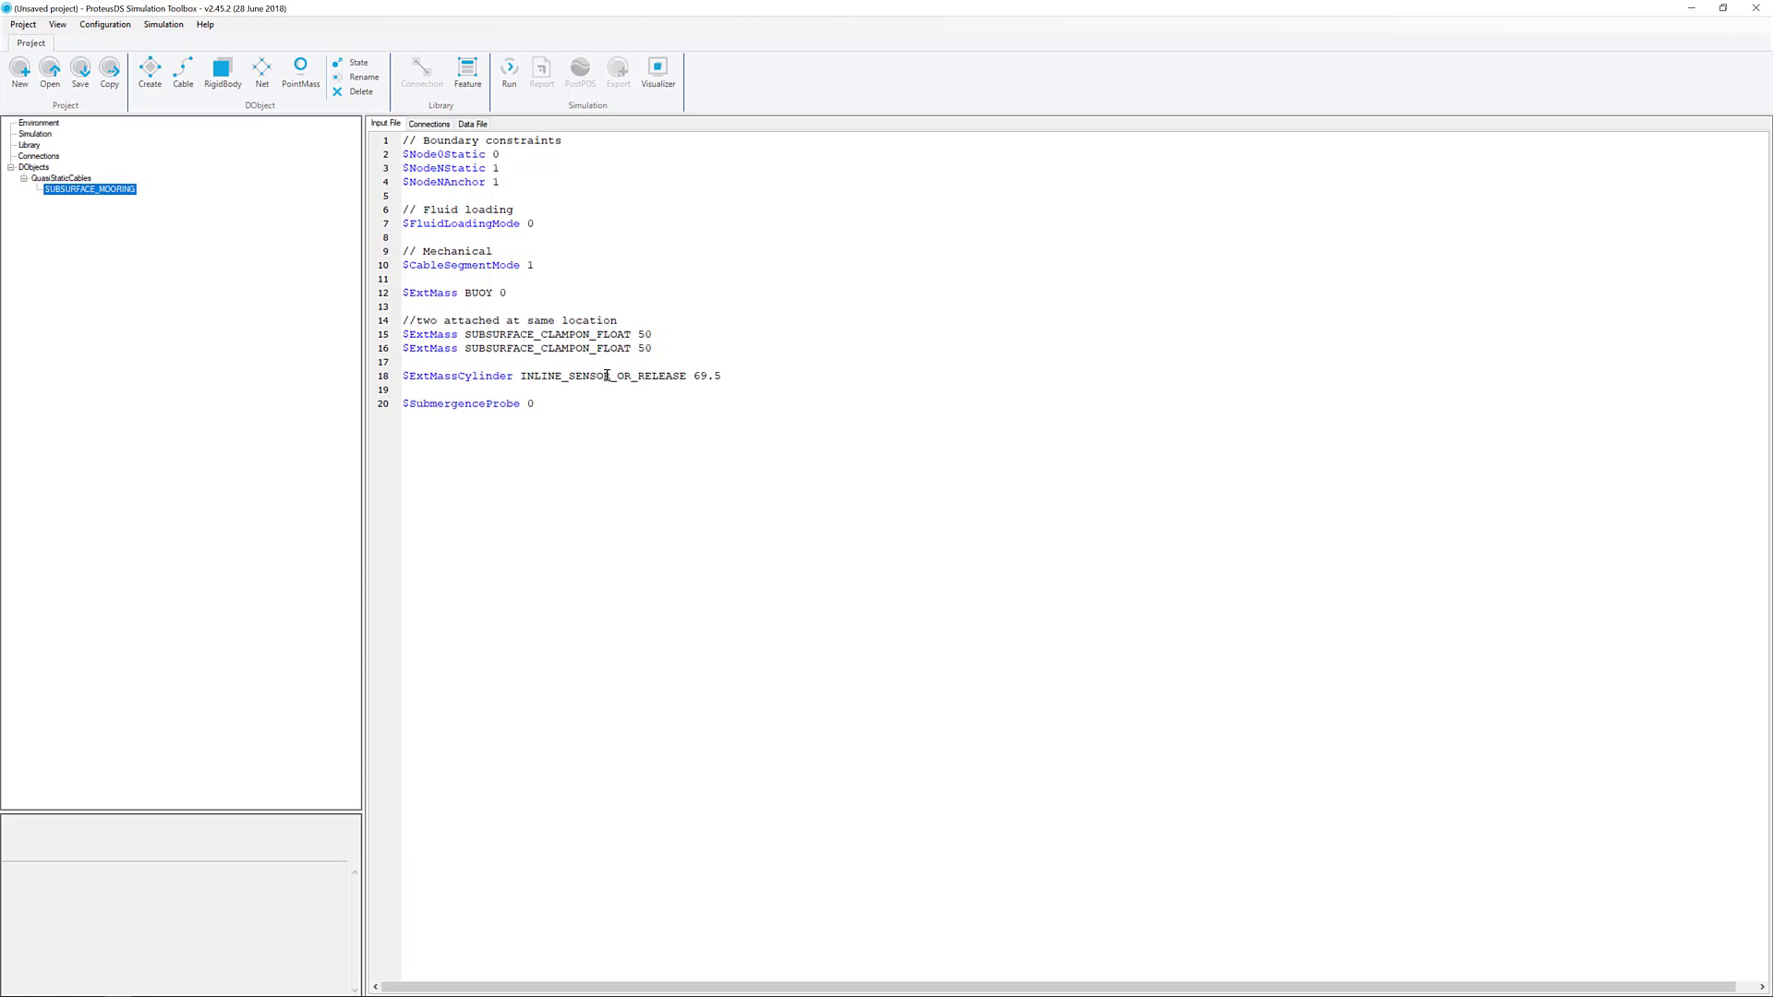
pyautogui.click(656, 71)
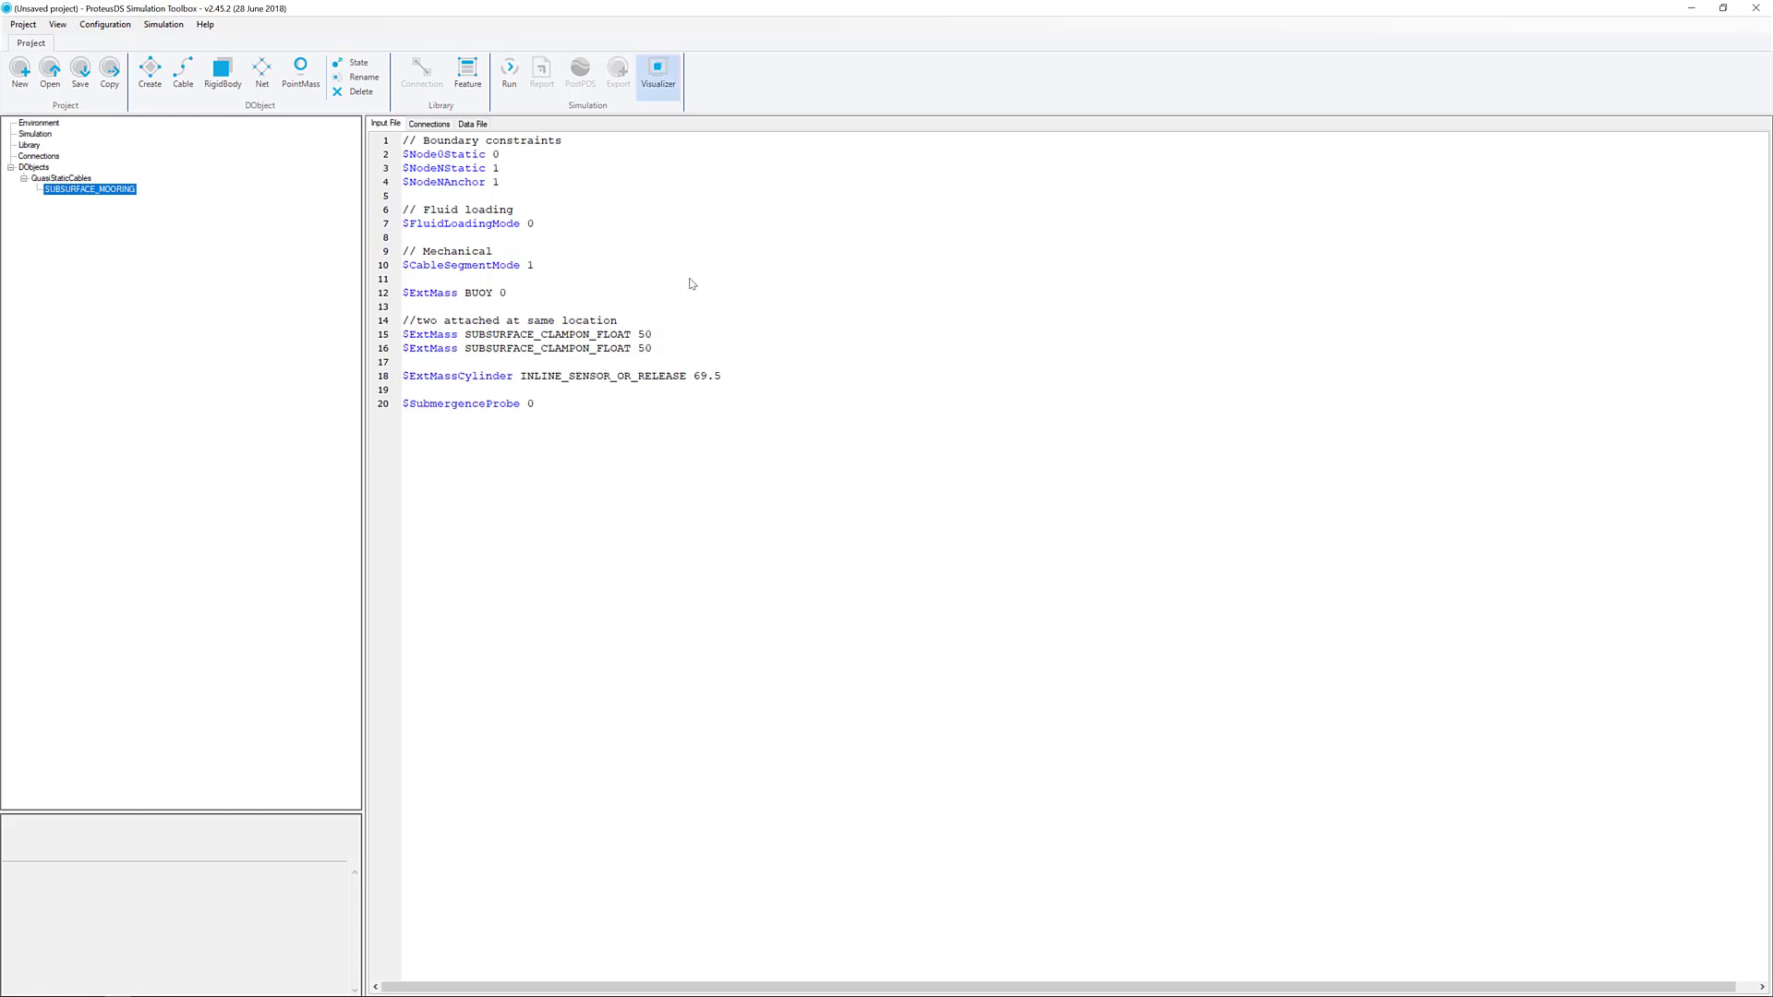
pyautogui.click(656, 69)
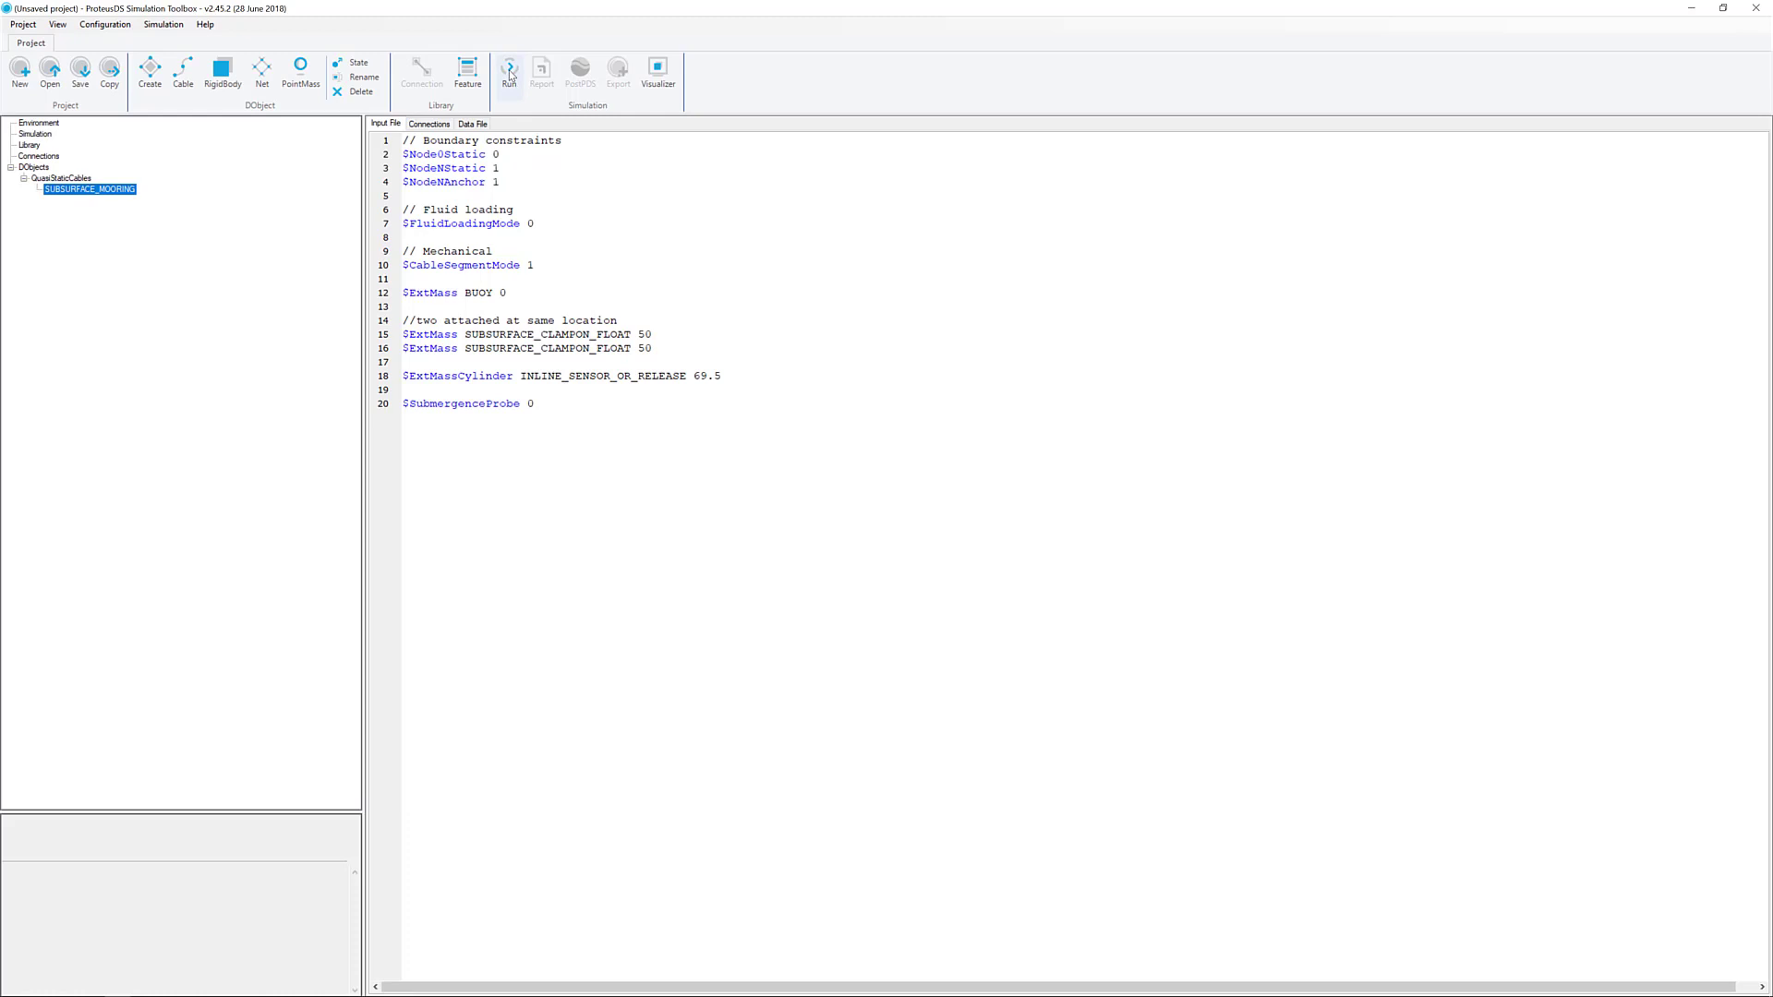
# Save the project as 'current load case 3' in the subsurface folder and run it.
pyautogui.click(508, 70)
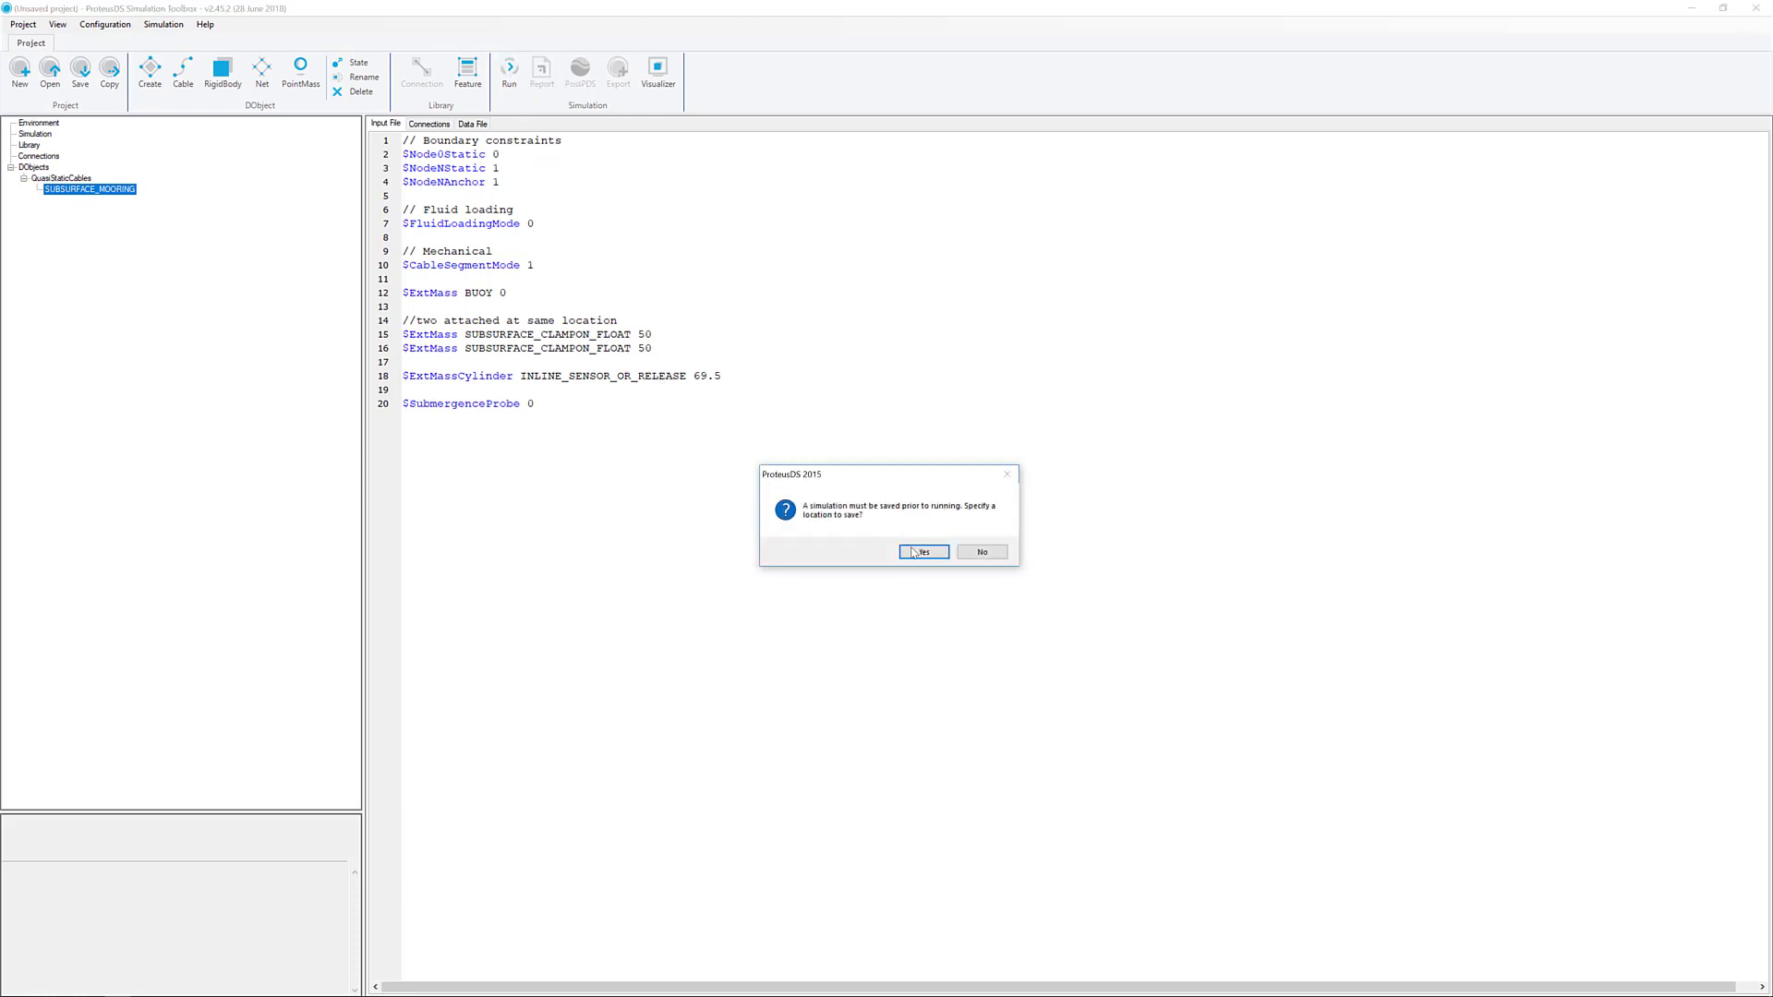
pyautogui.click(923, 551)
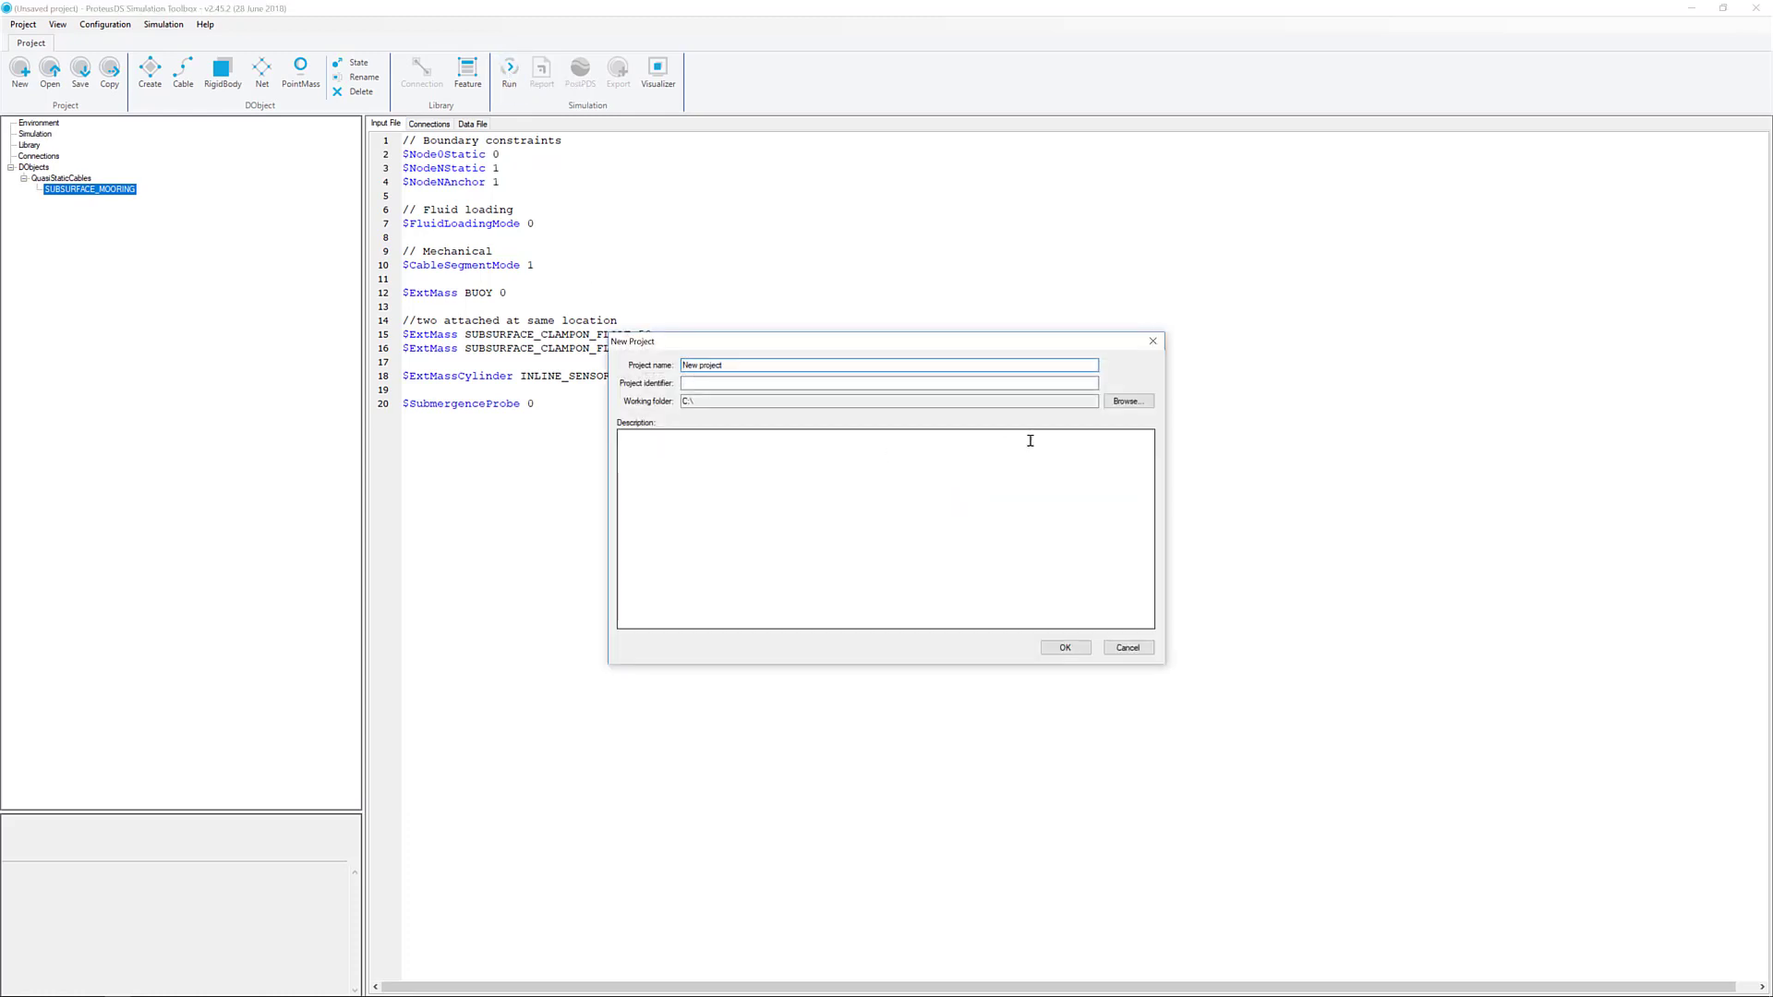
pyautogui.click(1128, 401)
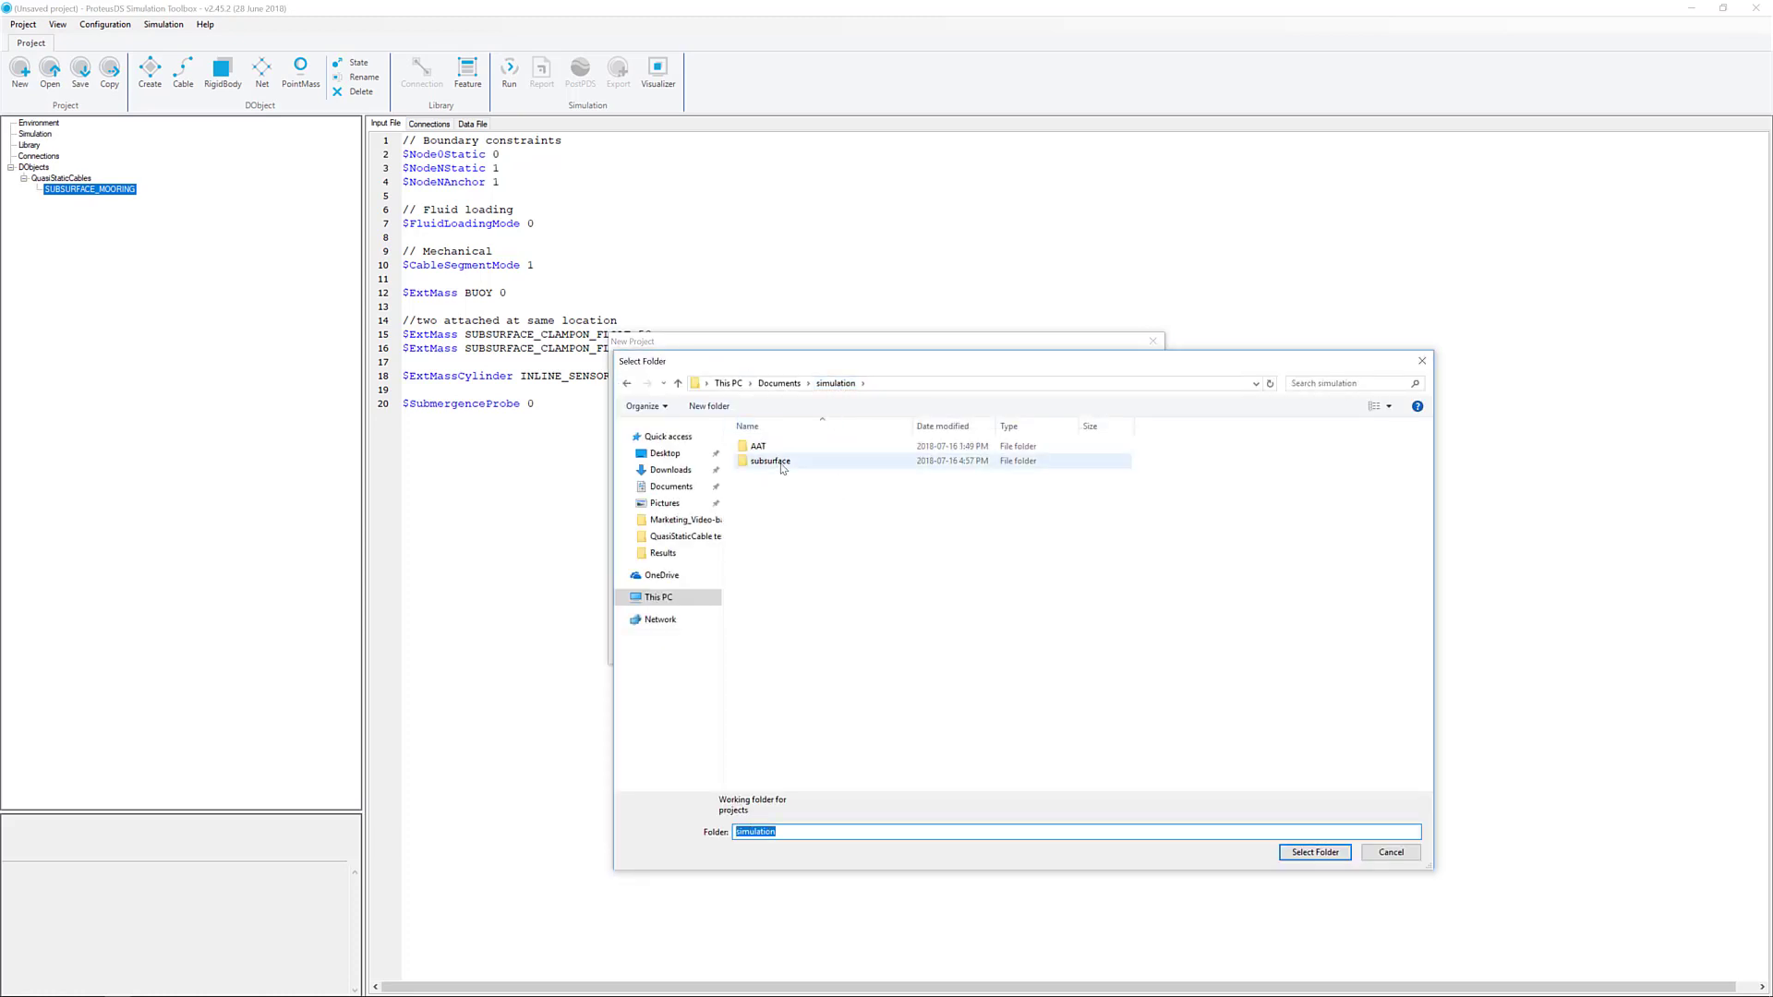
pyautogui.click(1320, 852)
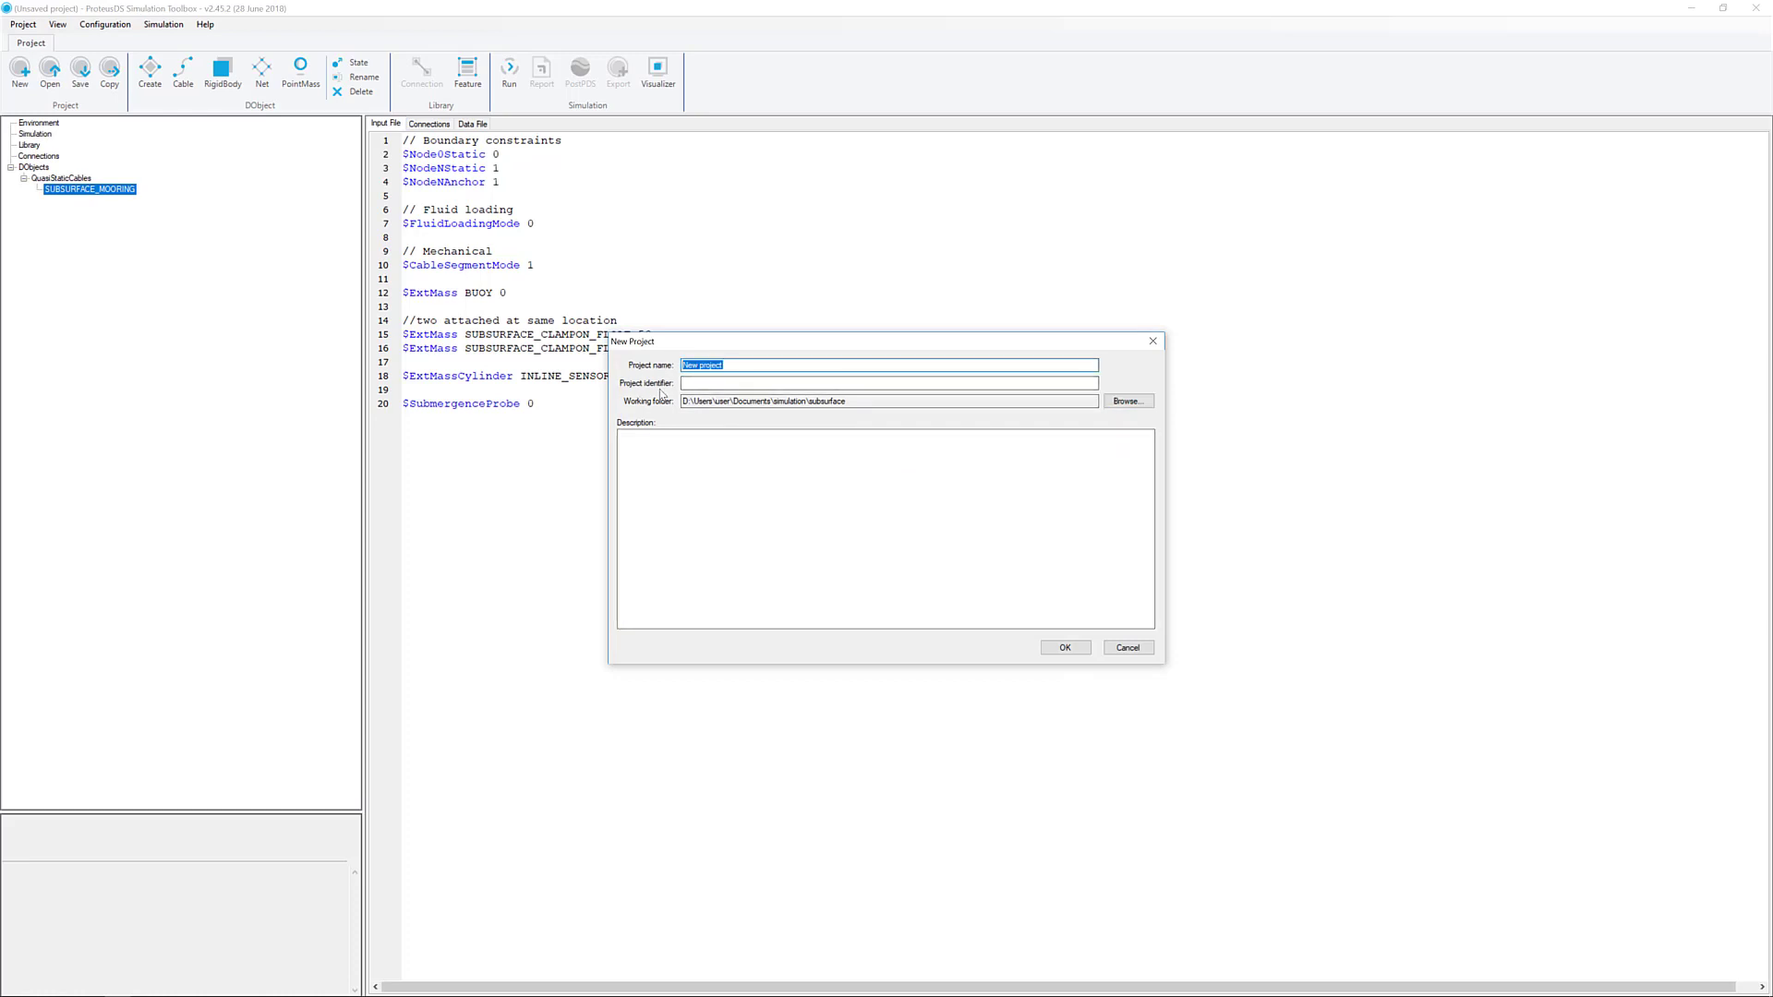
pyautogui.write('current load case 3')
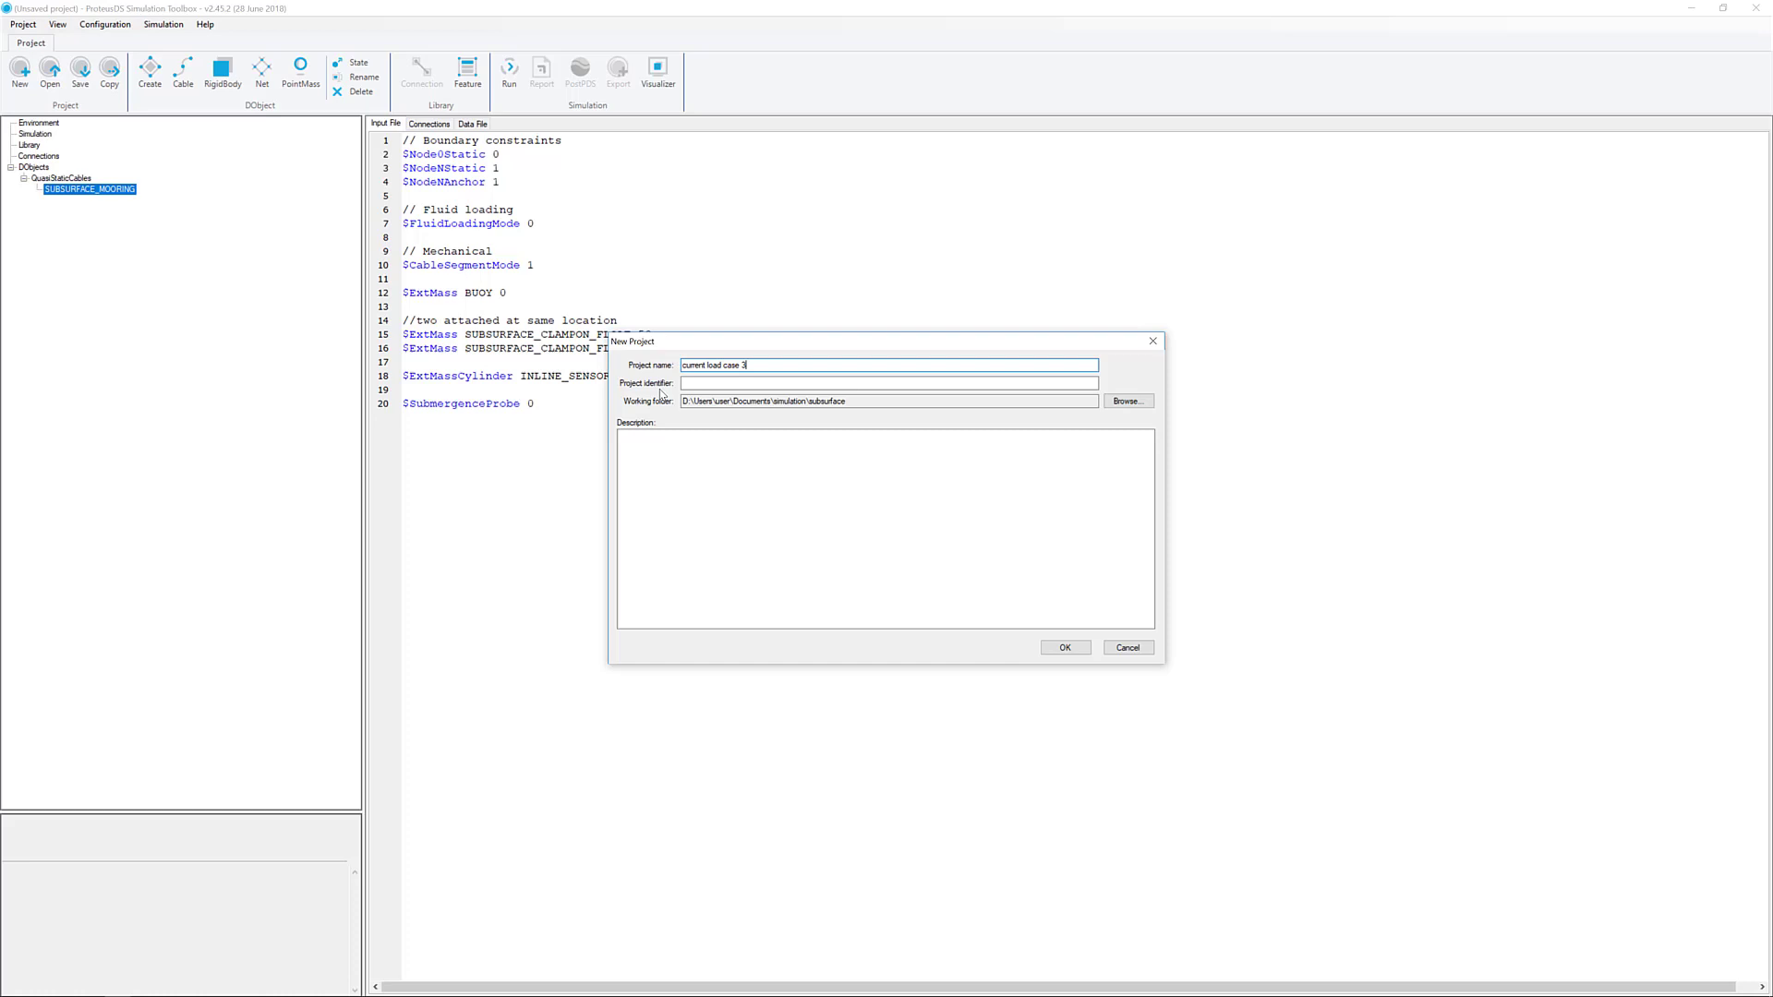
pyautogui.click(1067, 647)
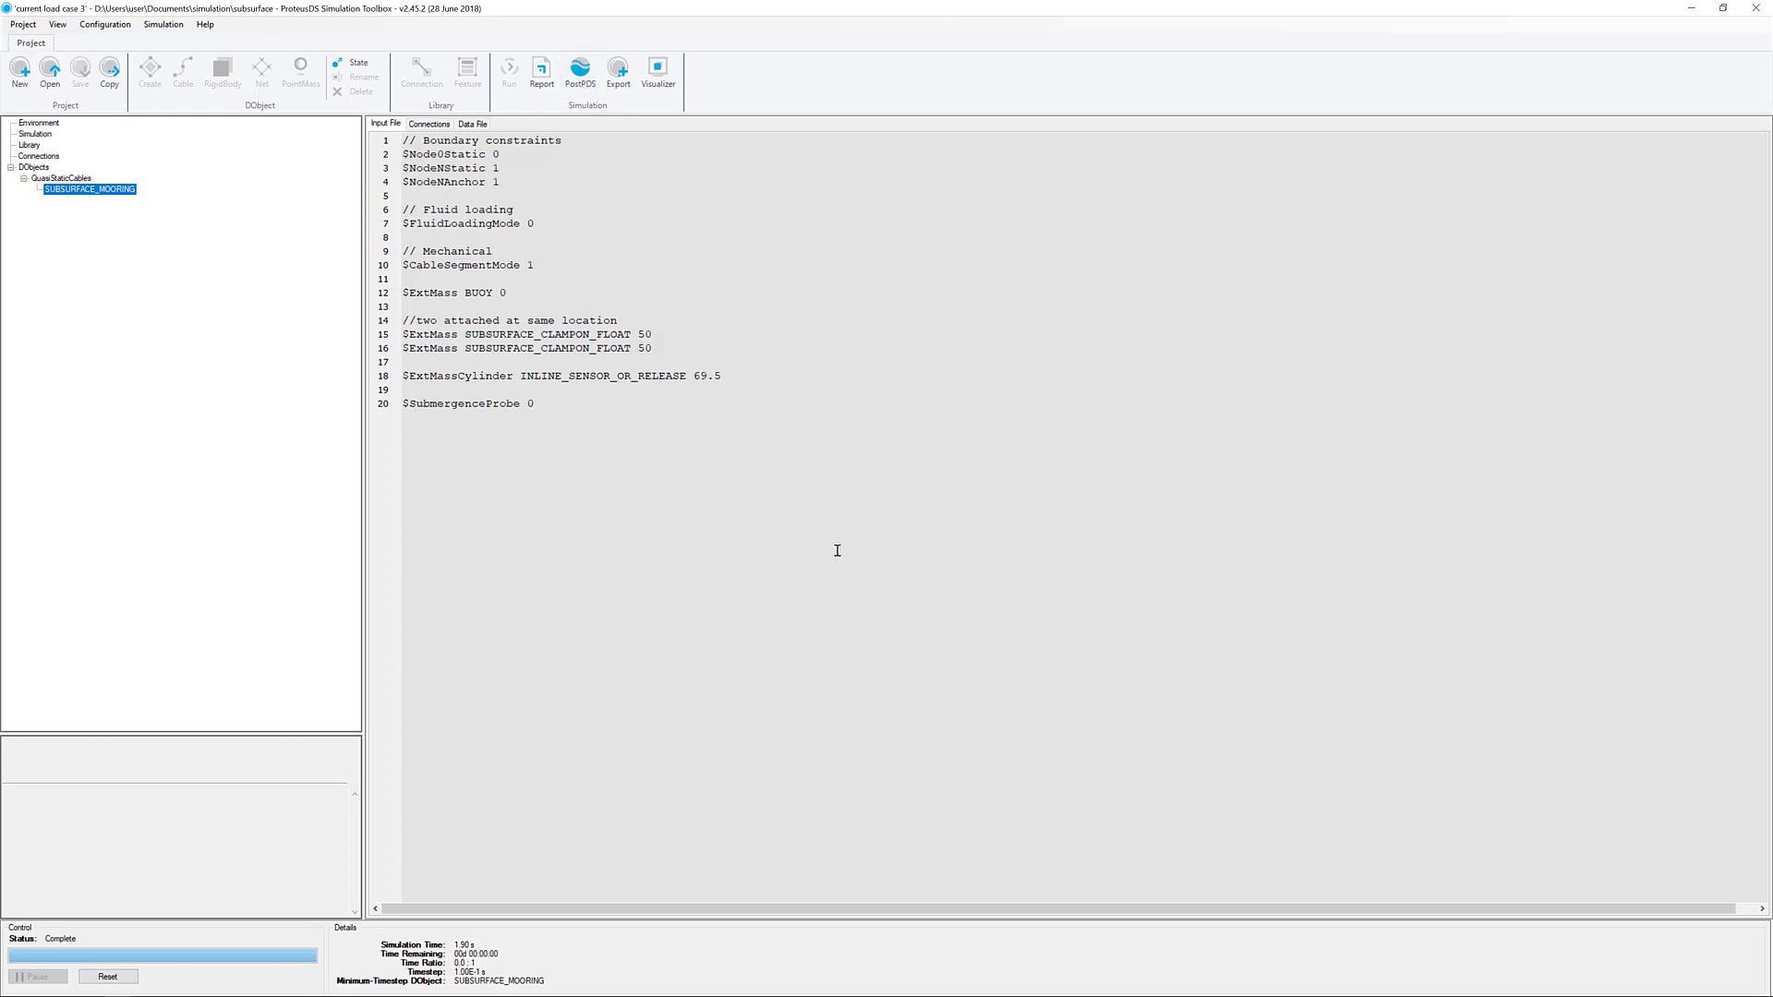
# Load results in PostPDS, show Engineering display with element nodes, window maximised.
pyautogui.click(581, 70)
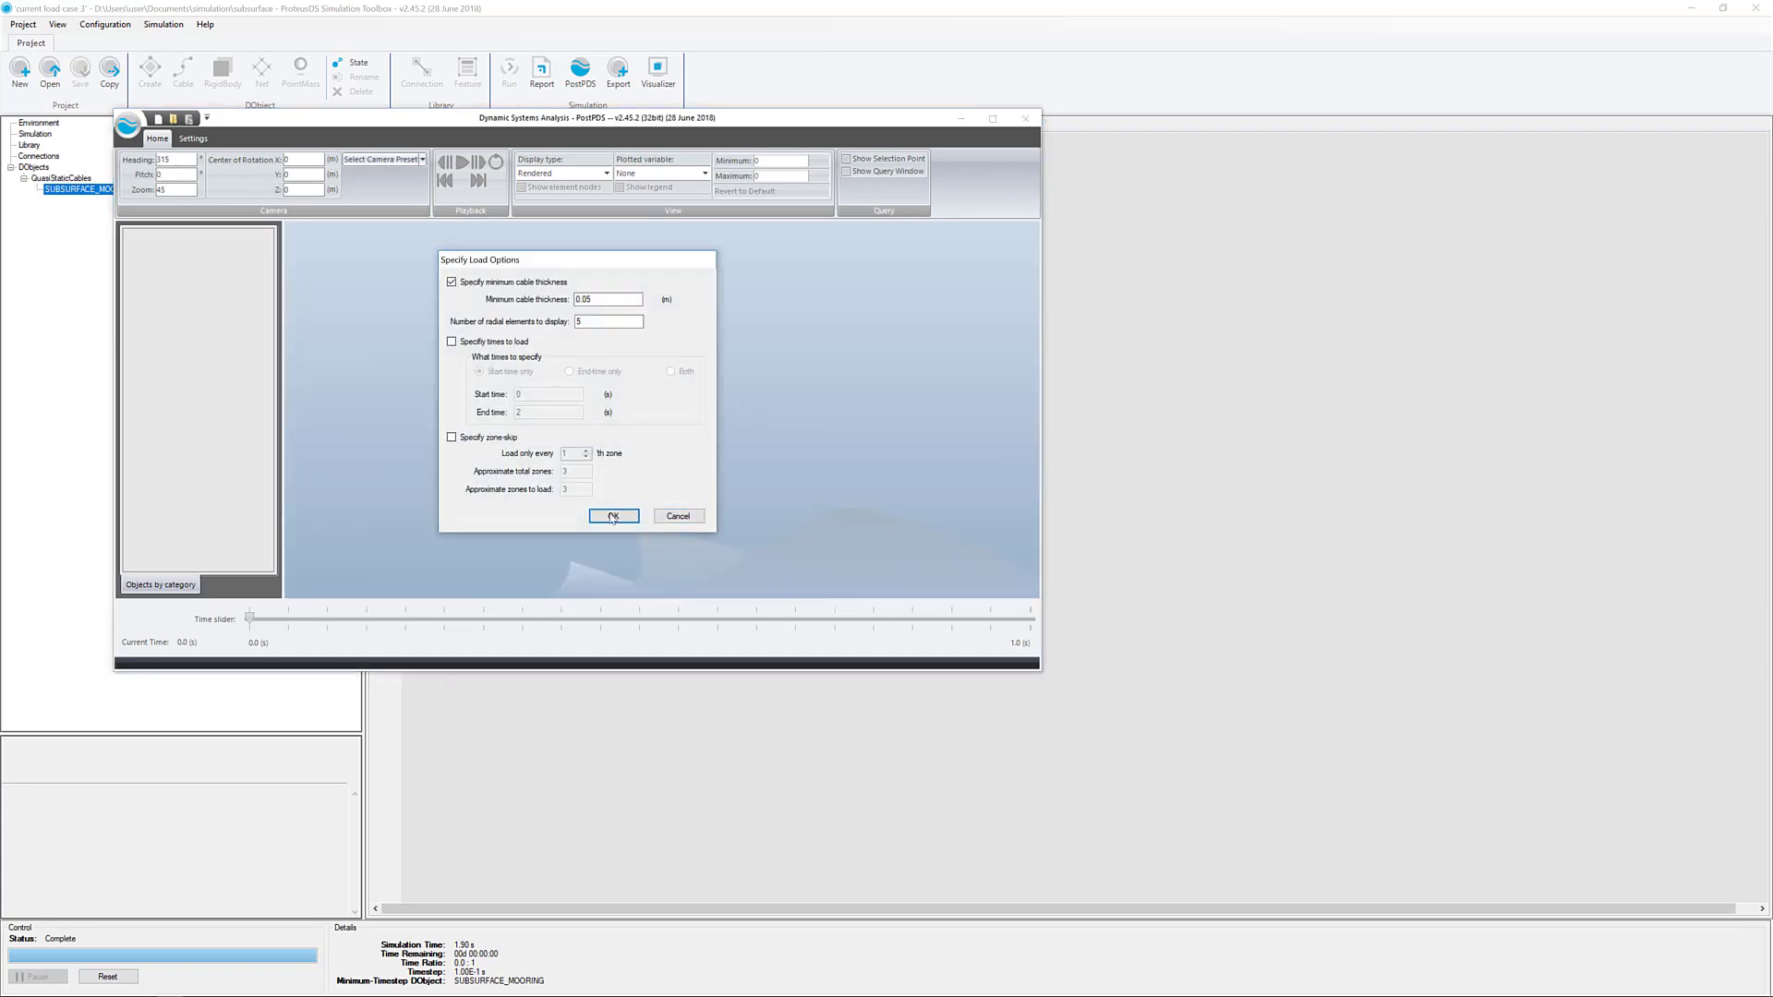
pyautogui.click(613, 516)
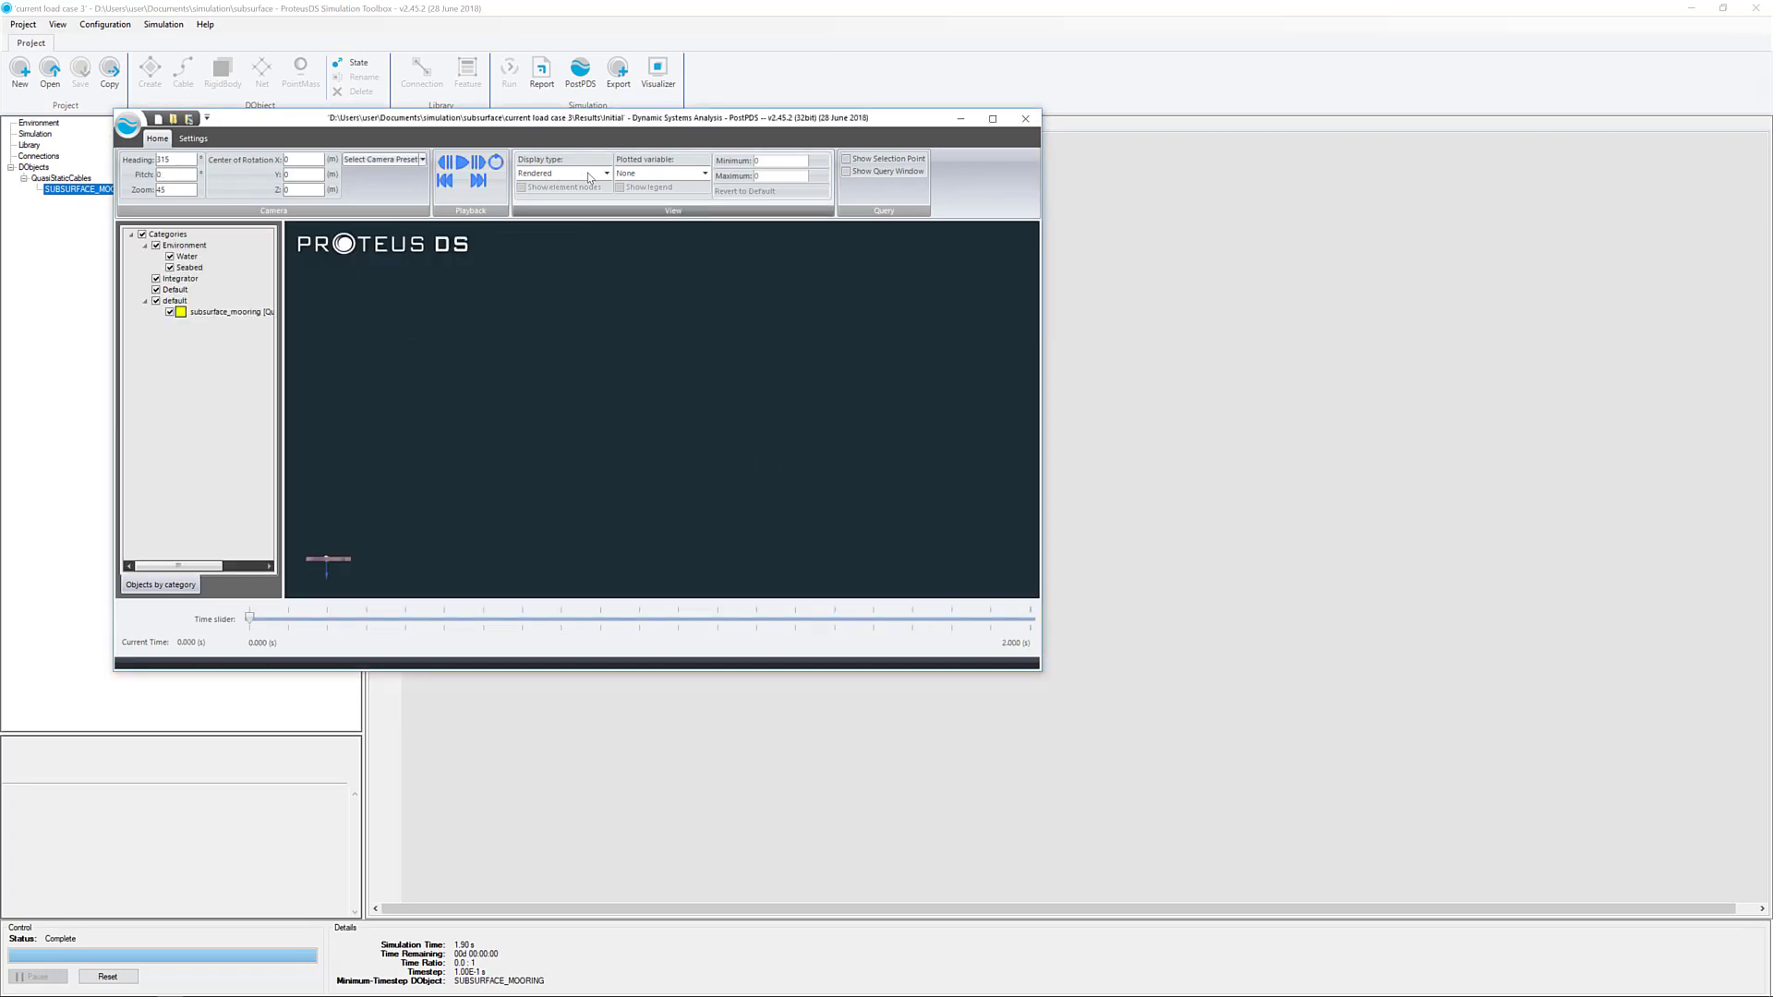
pyautogui.click(604, 173)
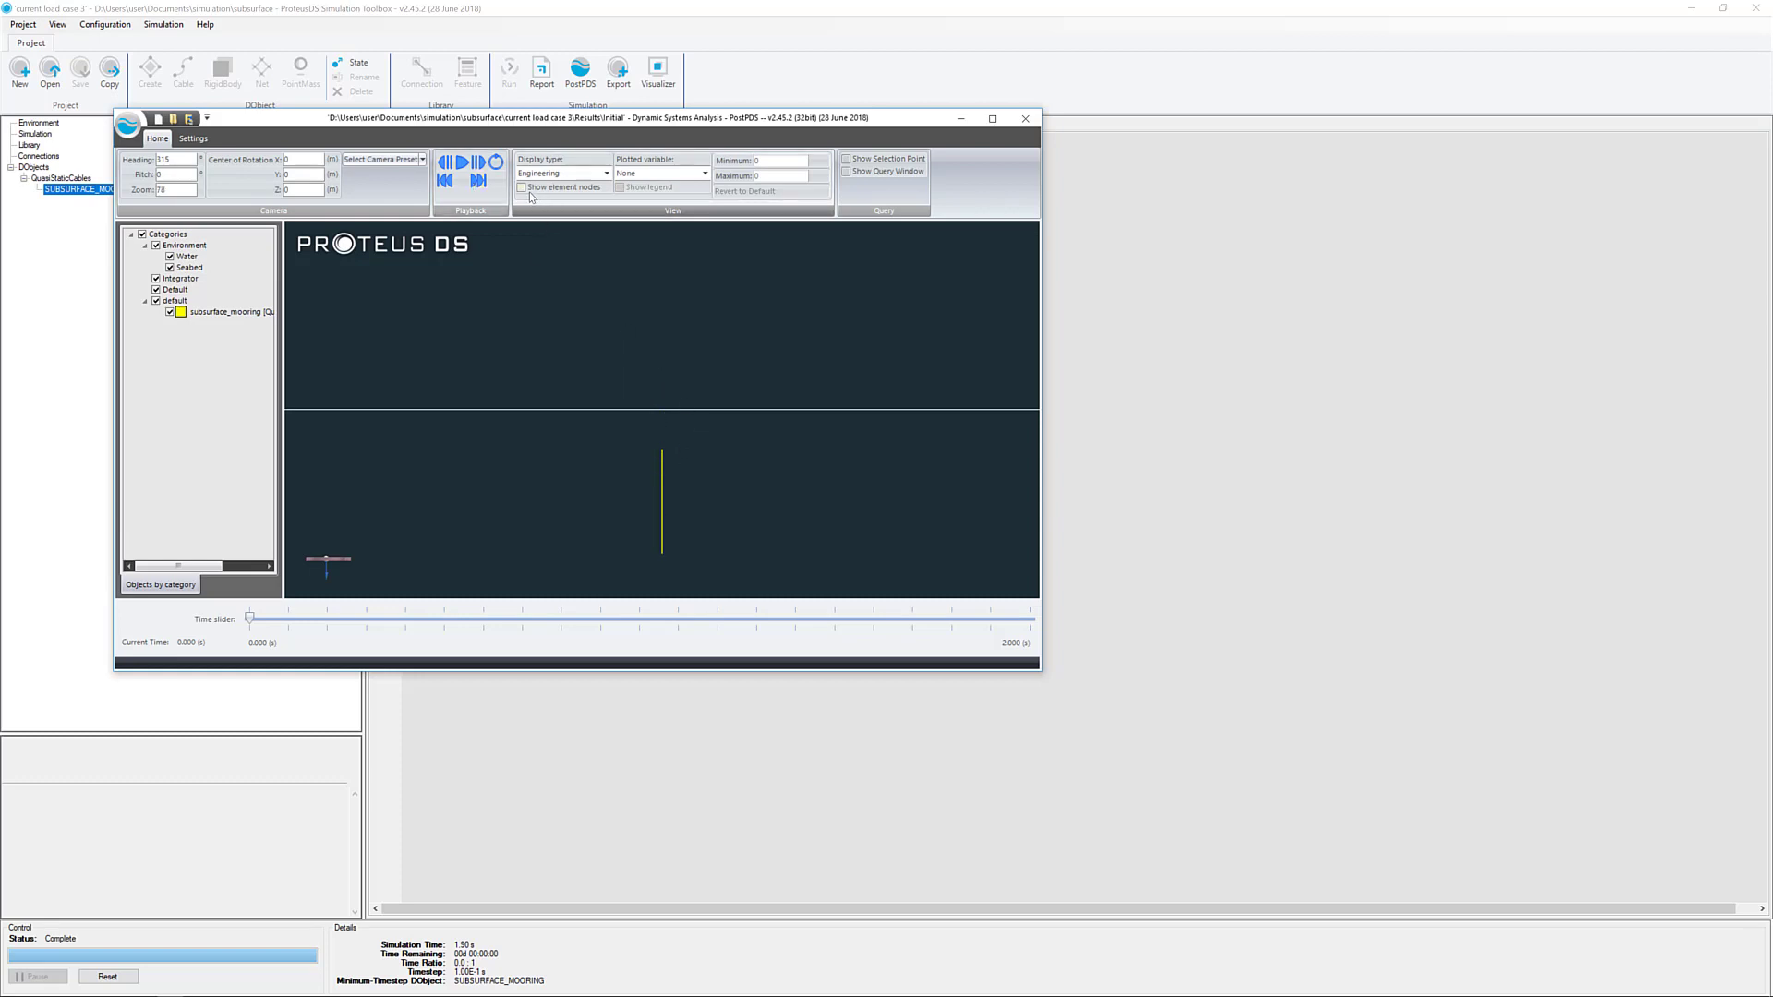
pyautogui.click(521, 187)
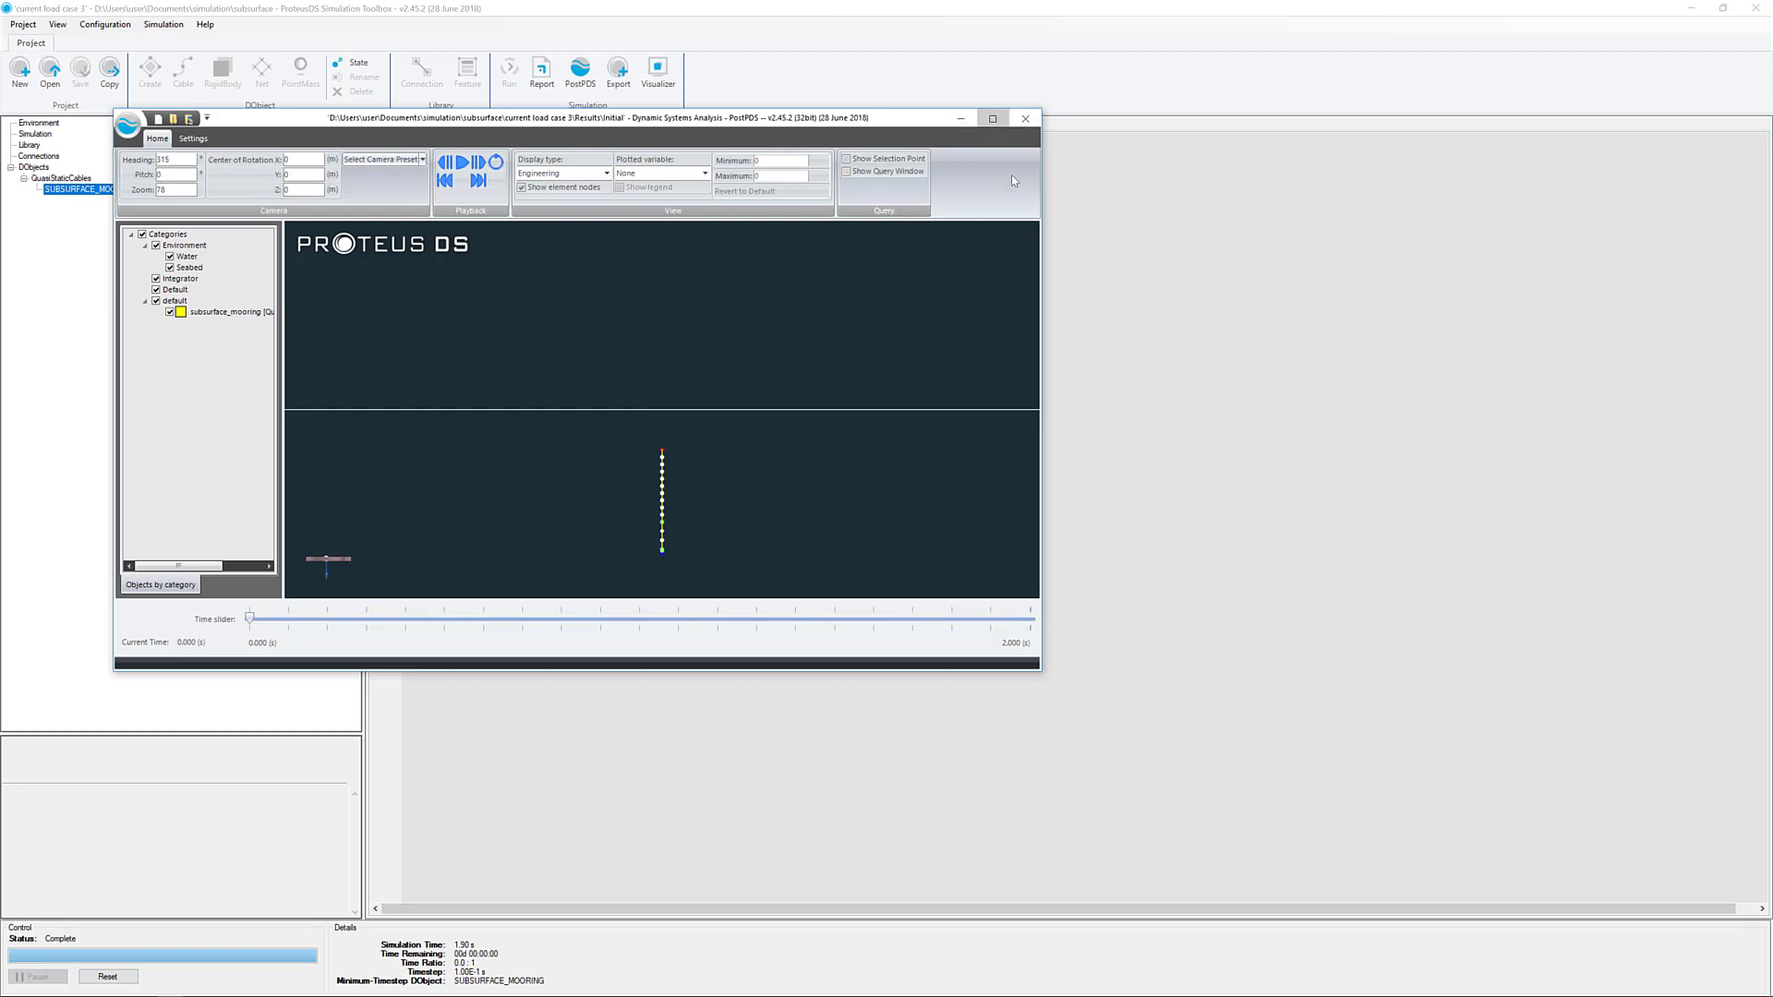
pyautogui.click(992, 118)
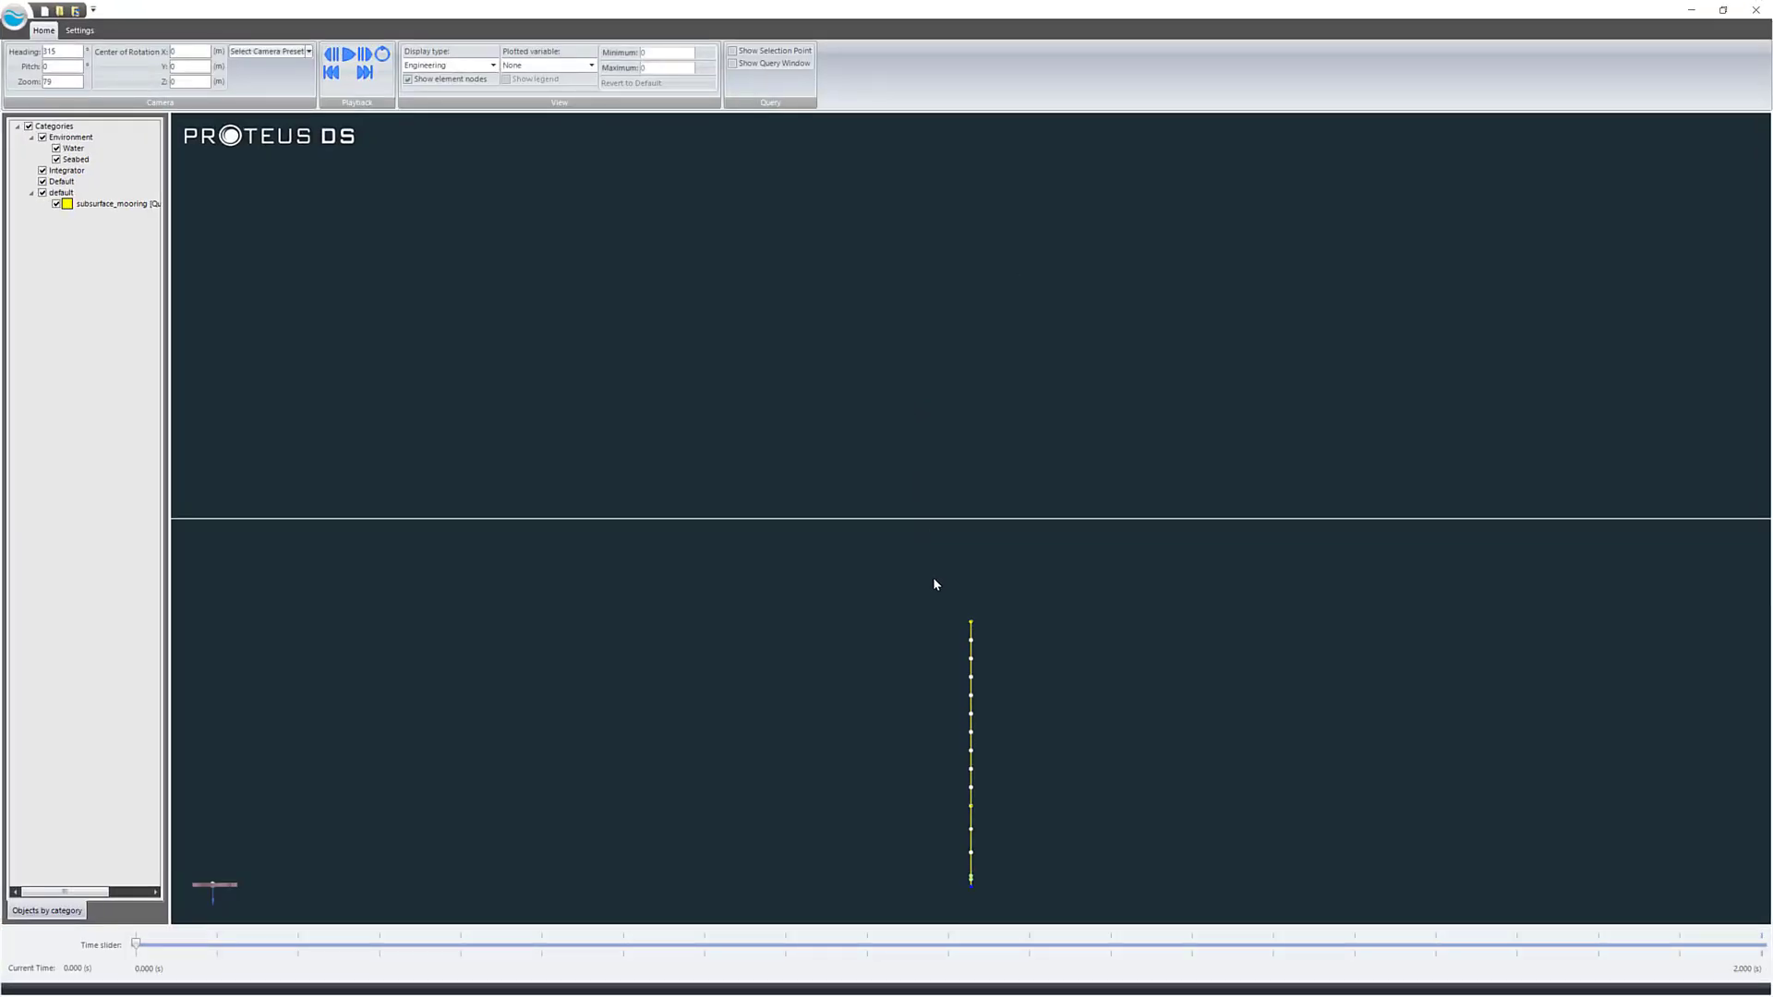
pyautogui.moveTo(924, 721)
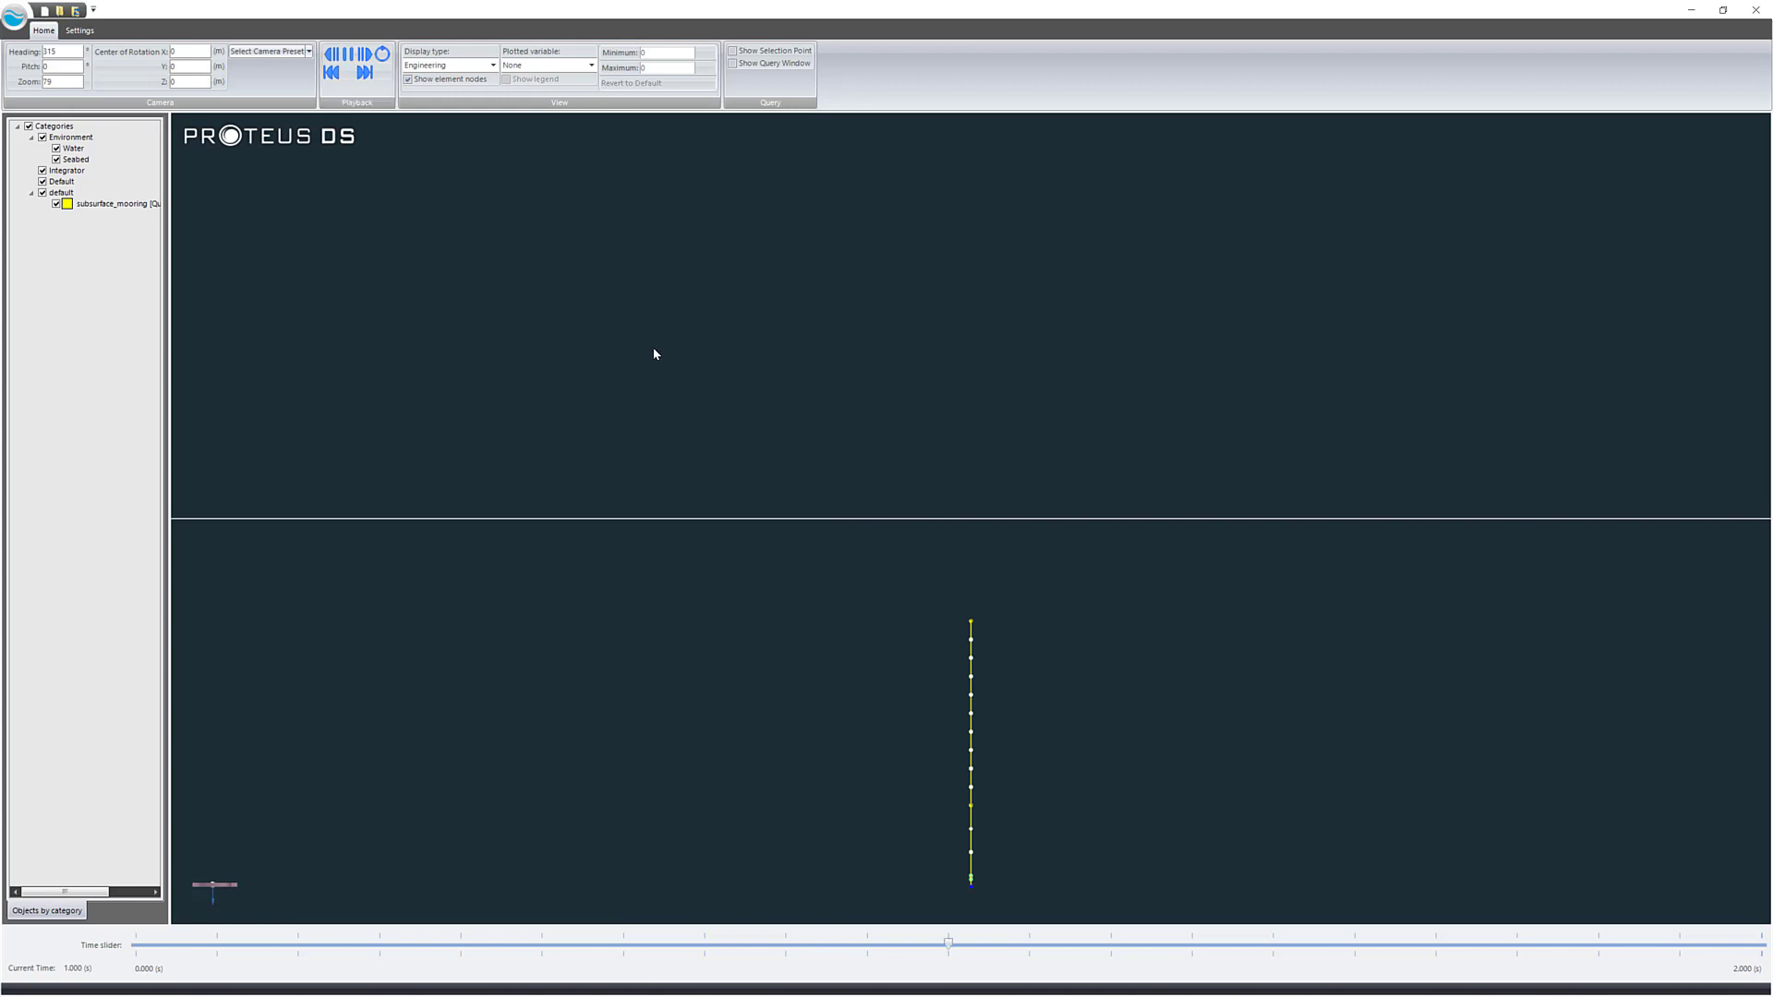
# Step the results to the final 2.000 s time to see the cable's deflection.
pyautogui.click(359, 50)
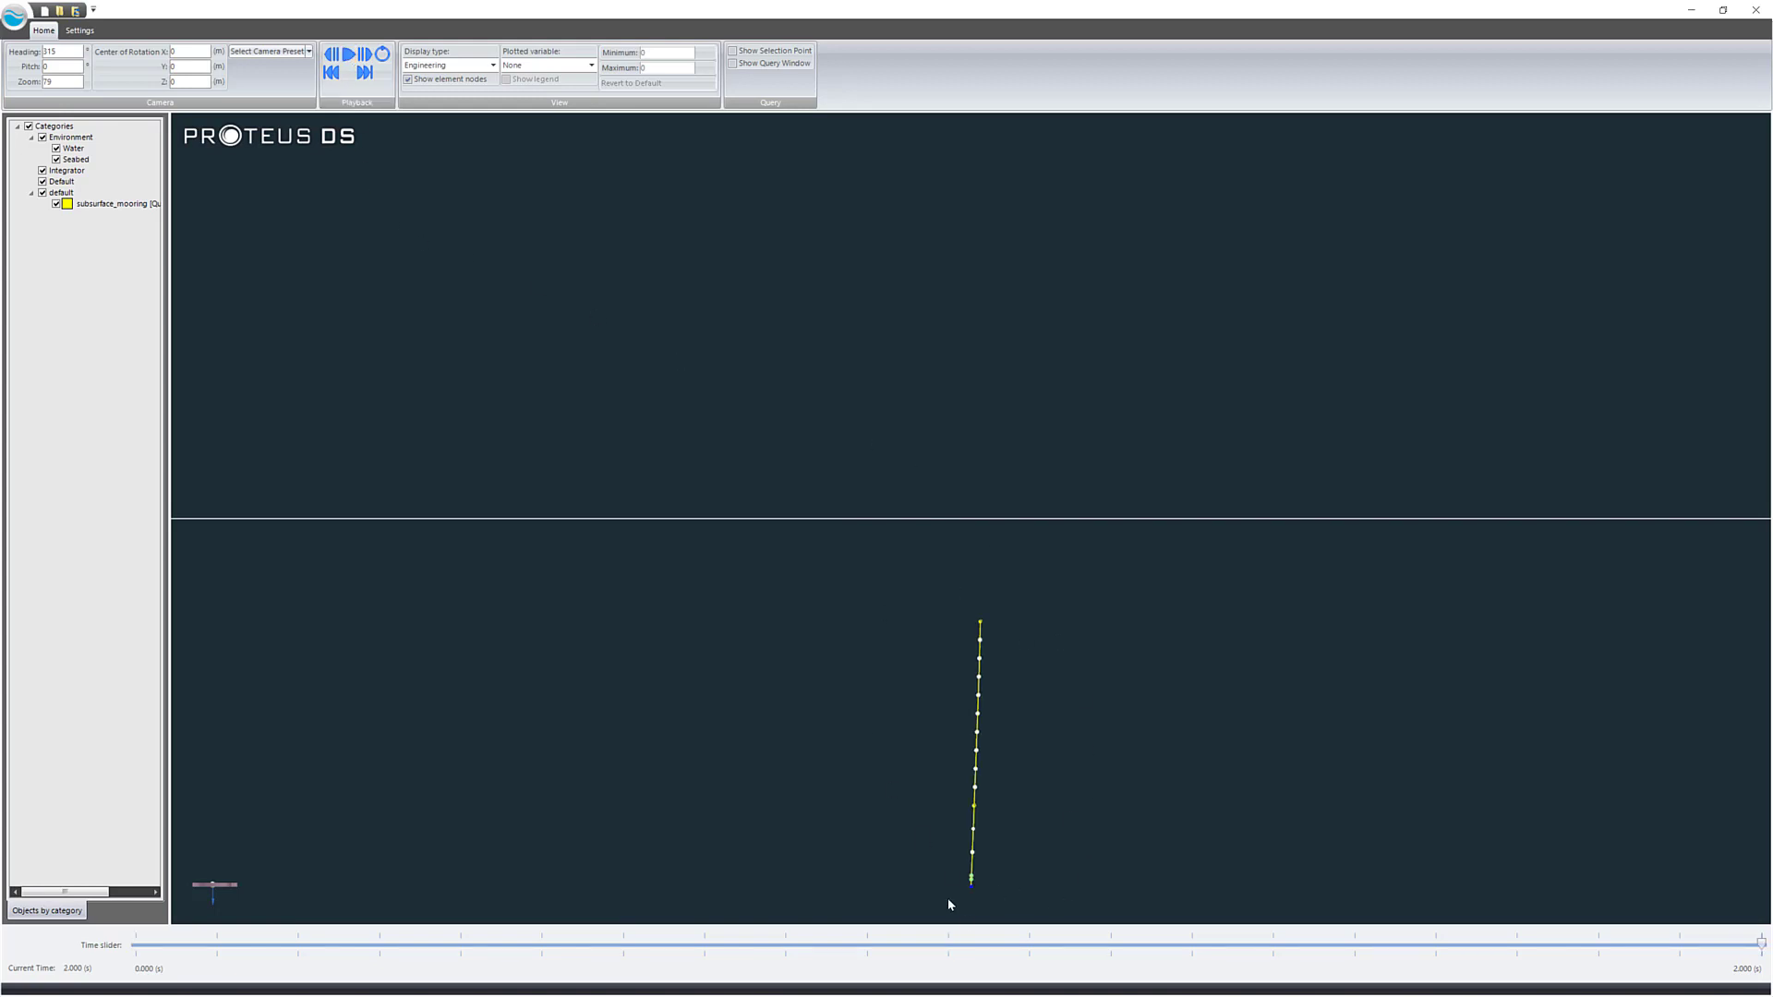
pyautogui.moveTo(1513, 326)
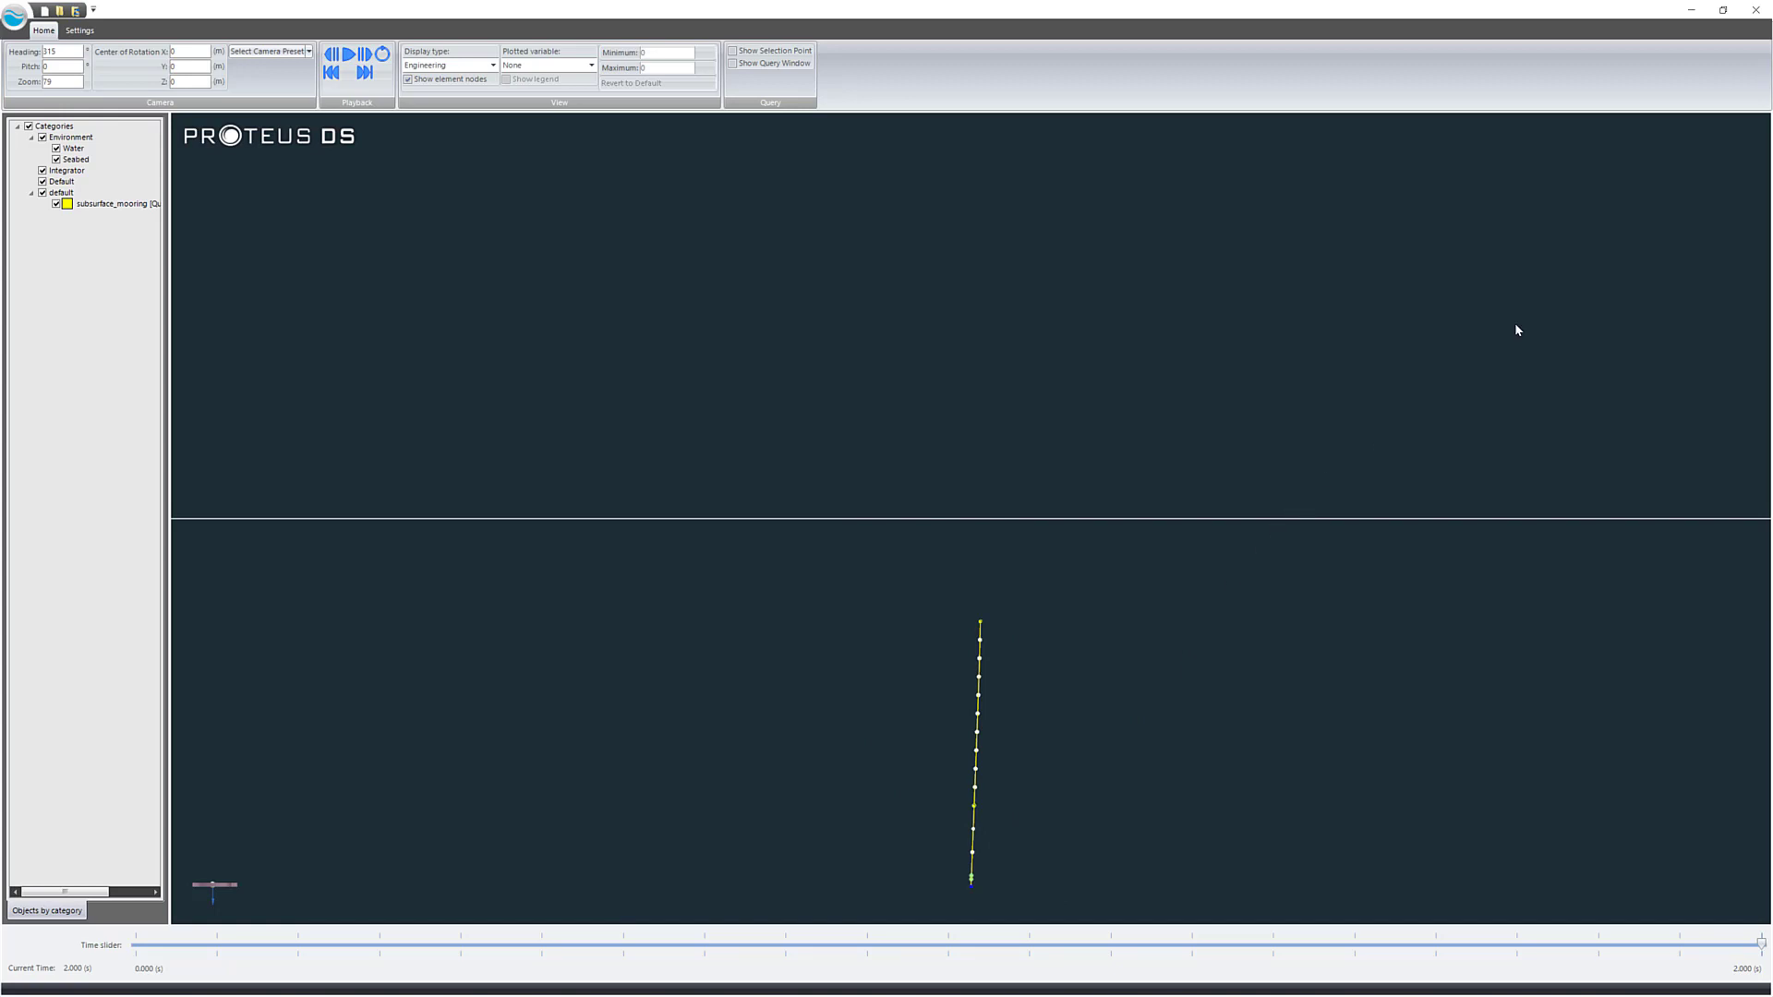
pyautogui.moveTo(1758, 9)
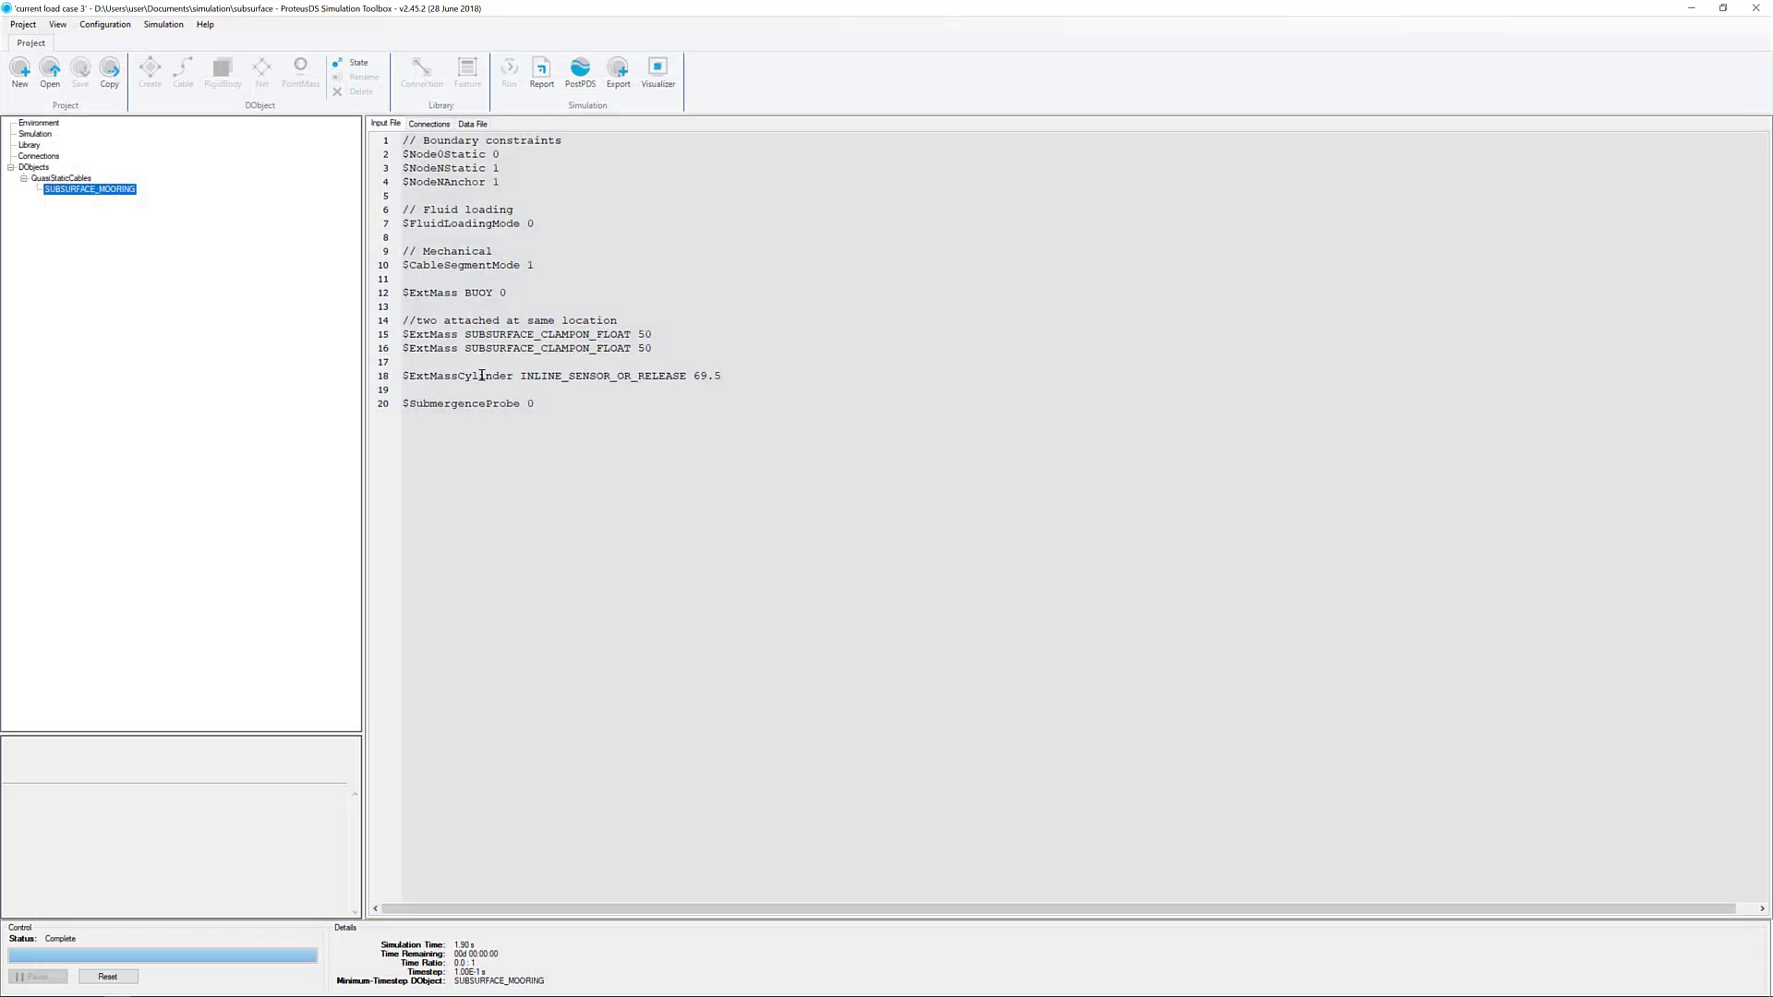
pyautogui.moveTo(541, 71)
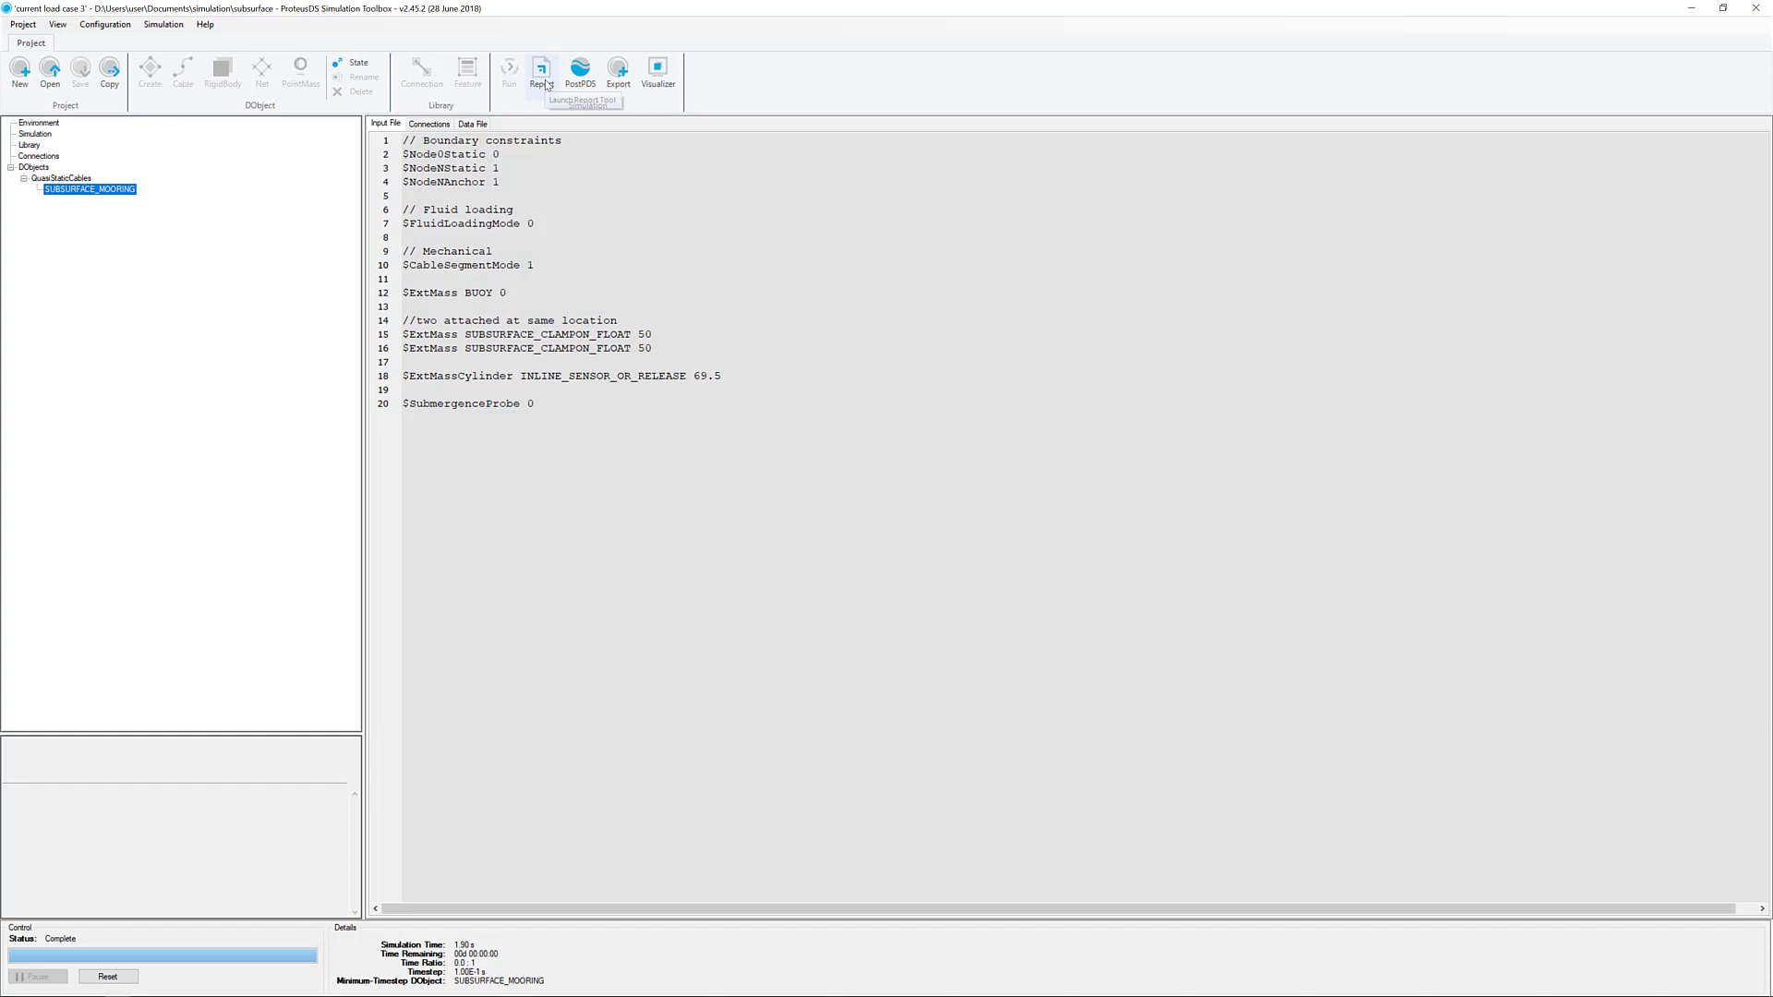
# Generate a report from the SUBSURFACE QuasiStaticCable Single Leg template, saved as Report.html.
pyautogui.click(541, 69)
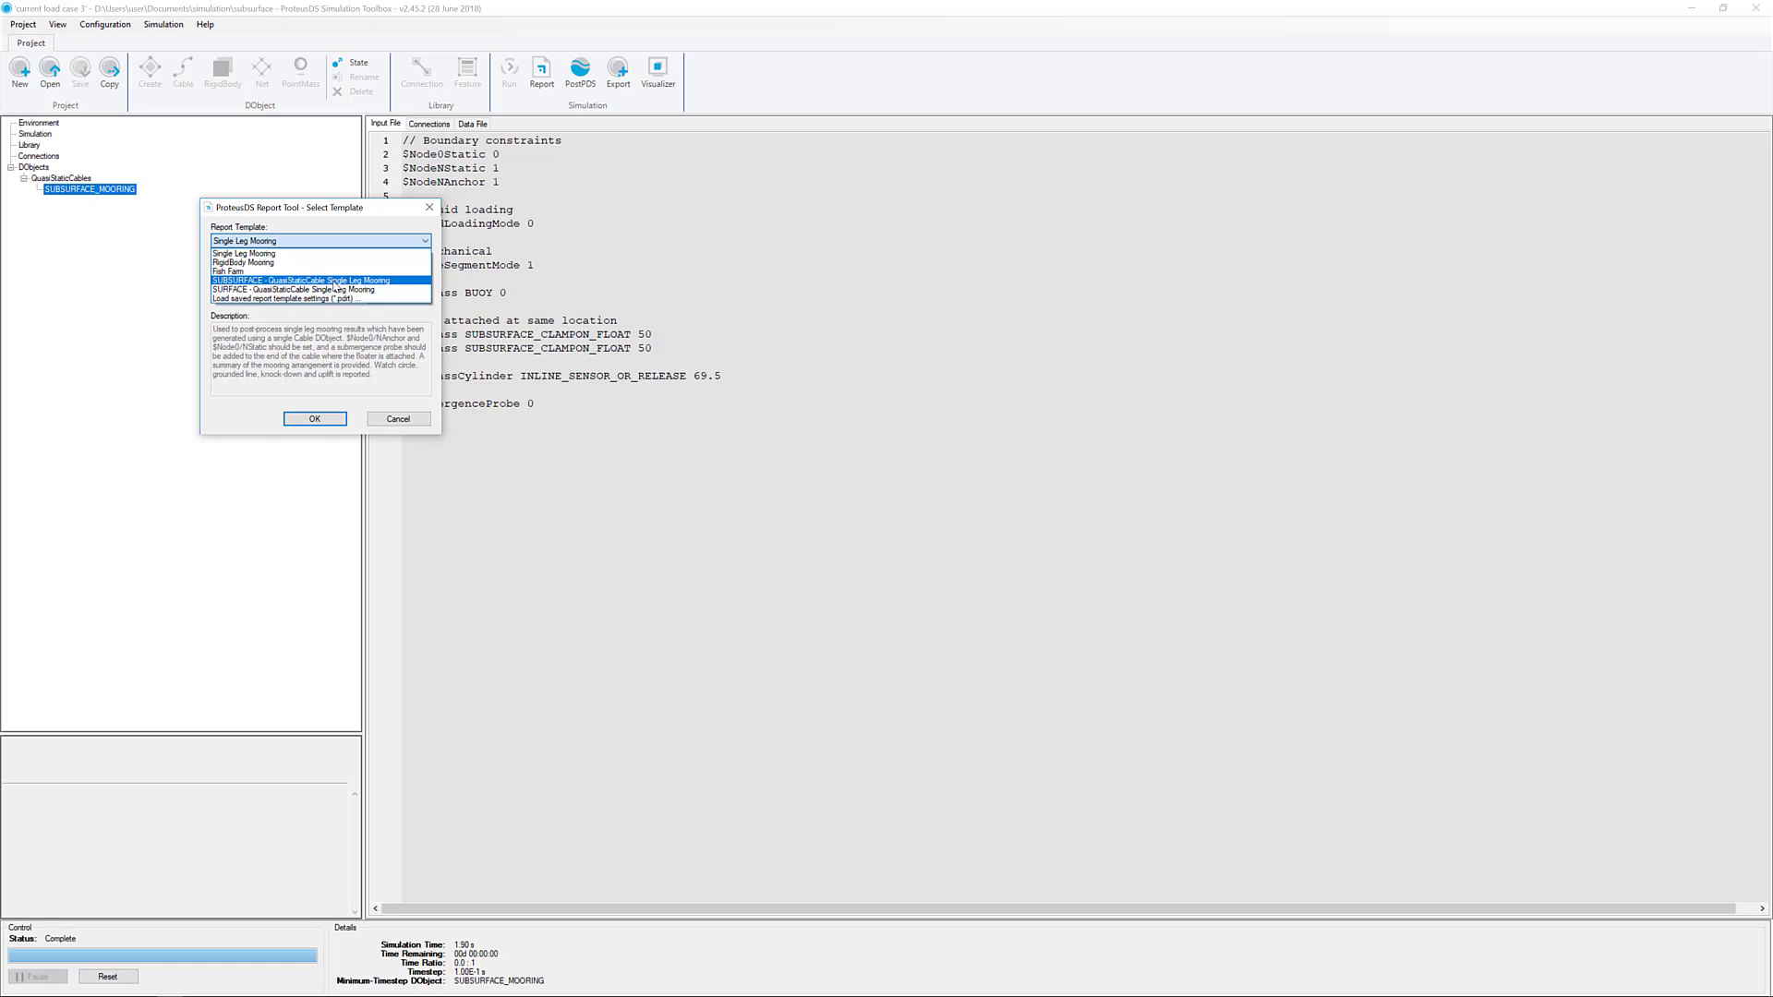
pyautogui.click(303, 280)
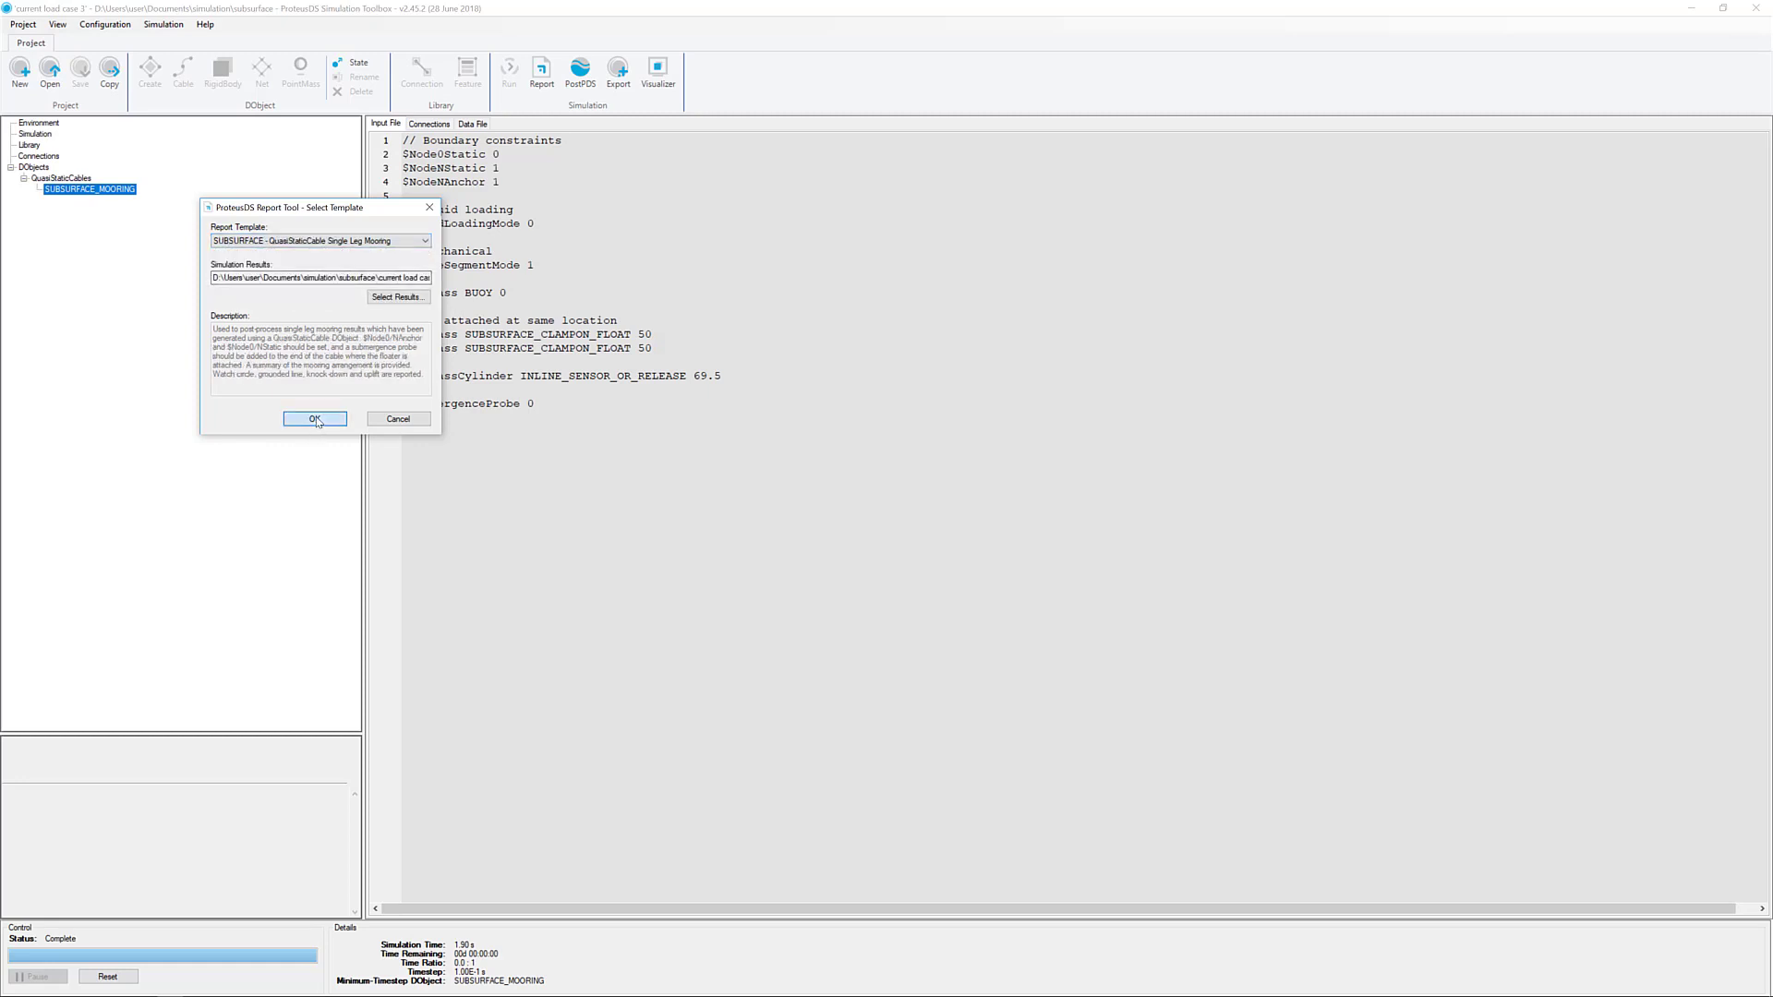
pyautogui.click(314, 418)
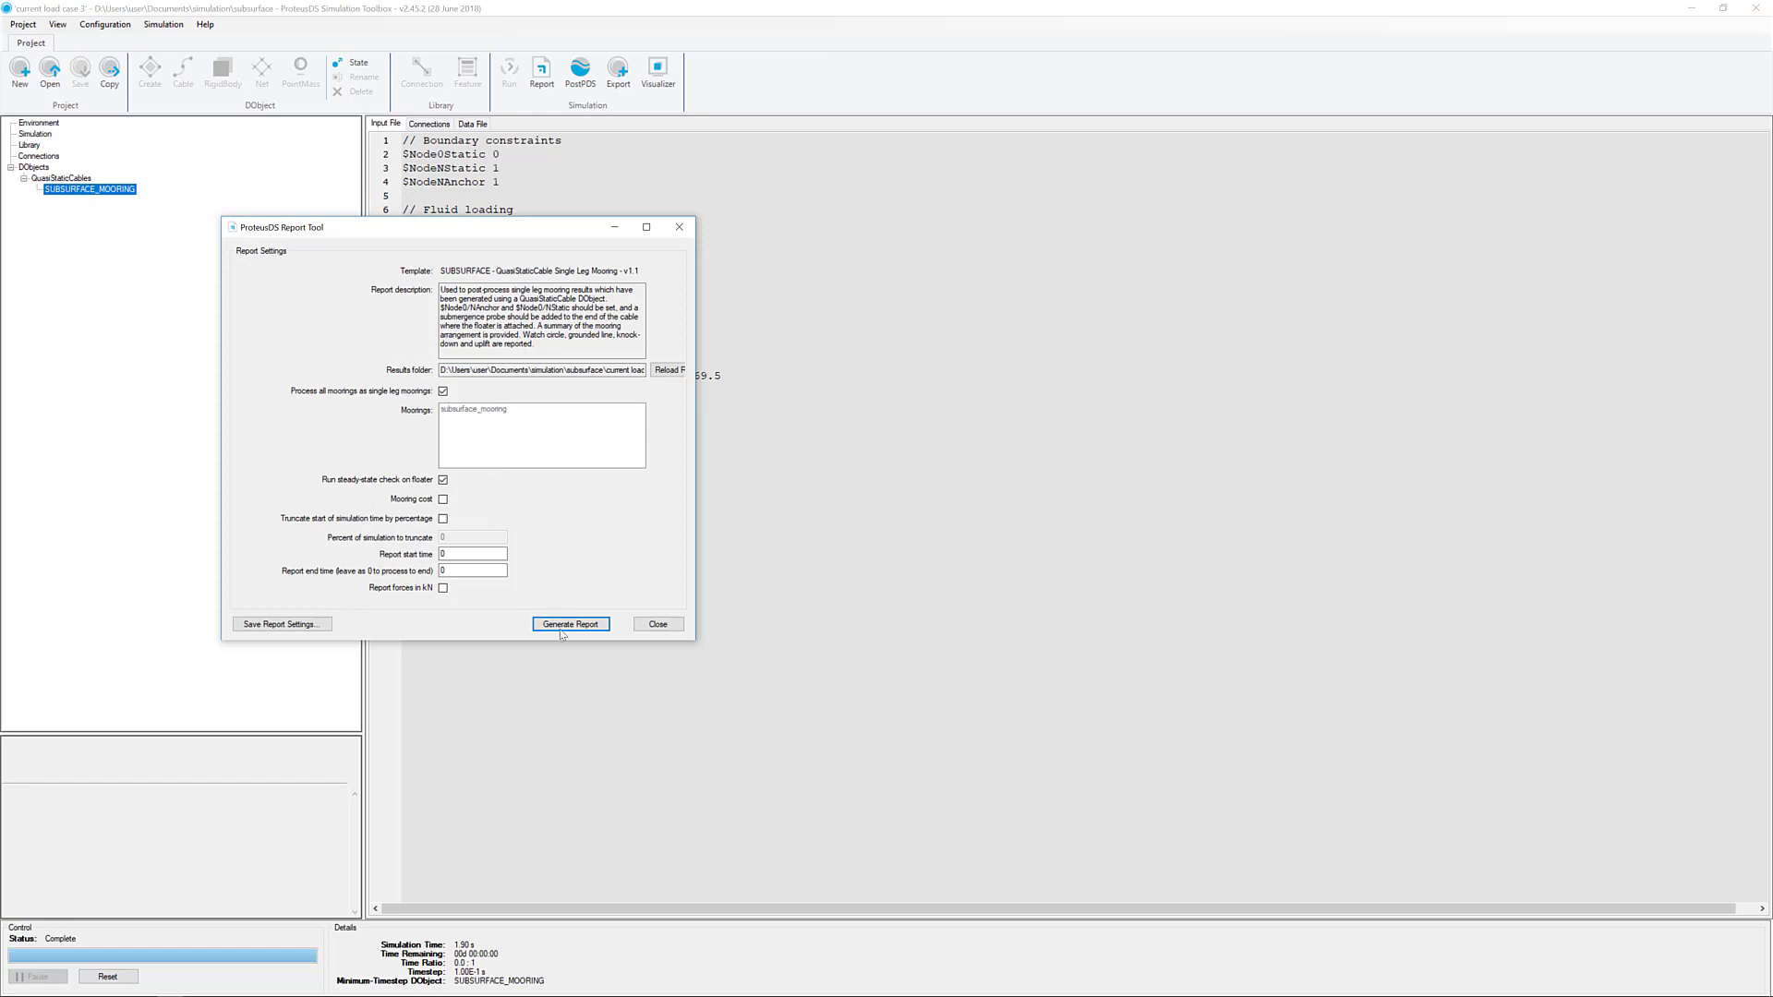
pyautogui.click(571, 624)
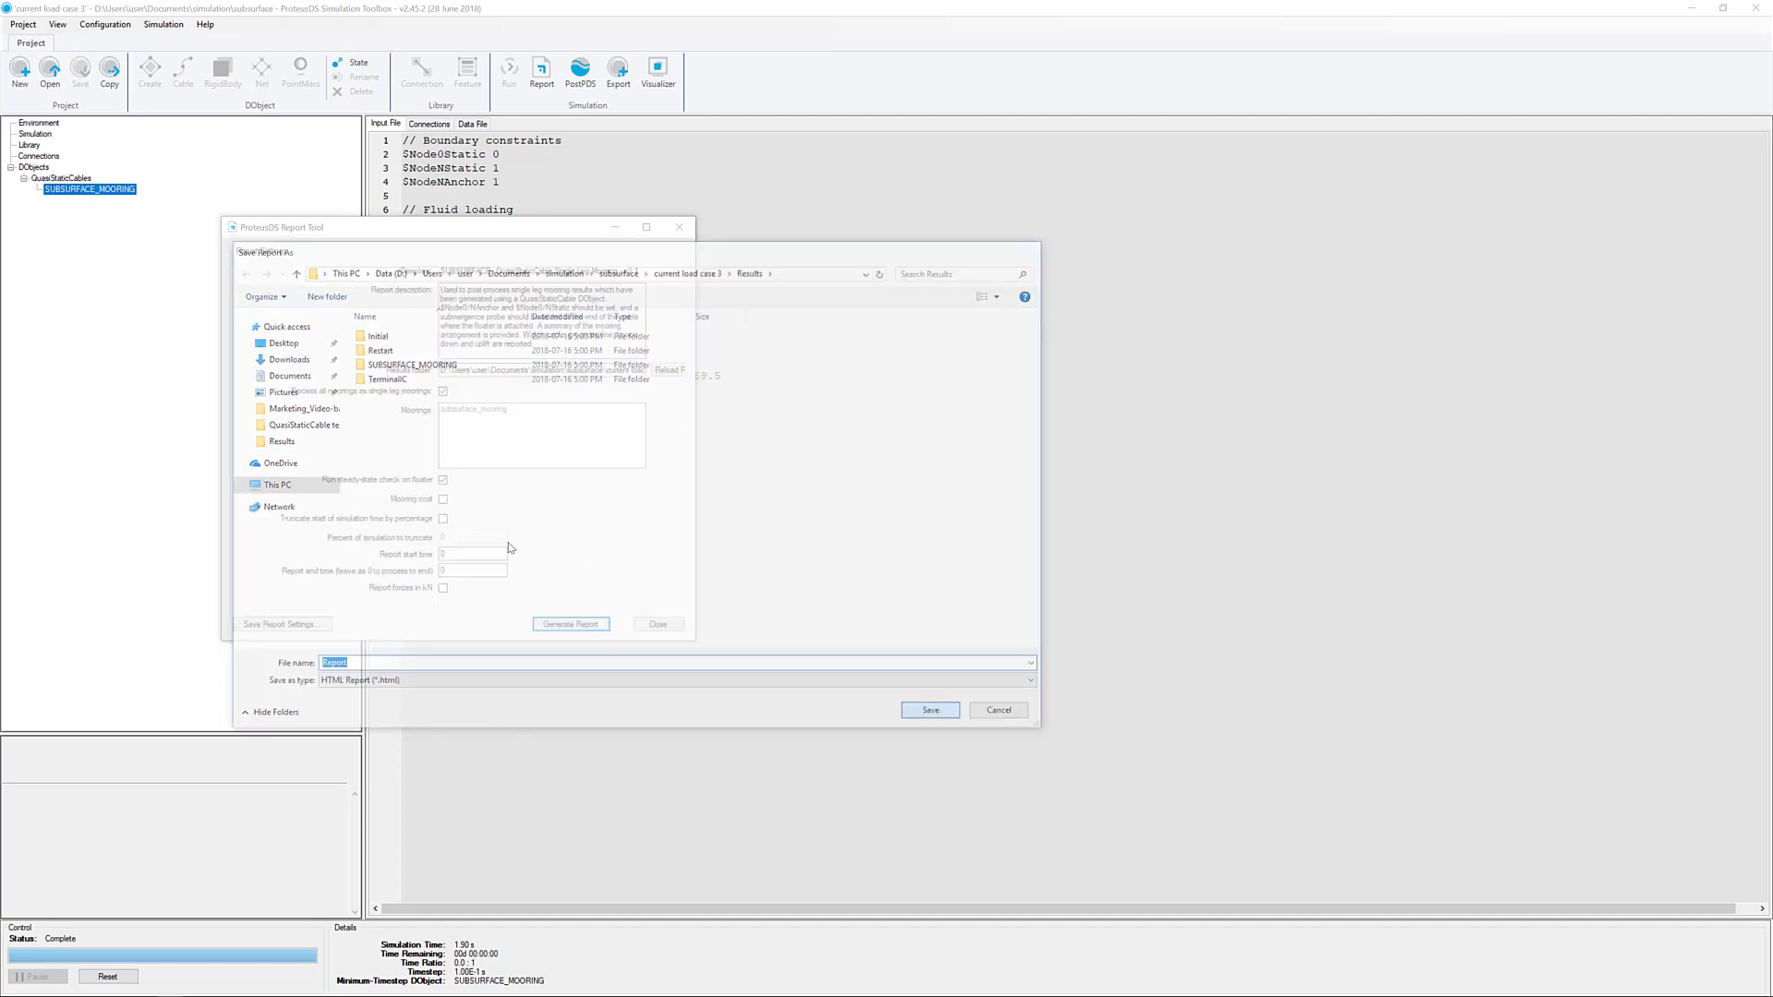
pyautogui.click(930, 711)
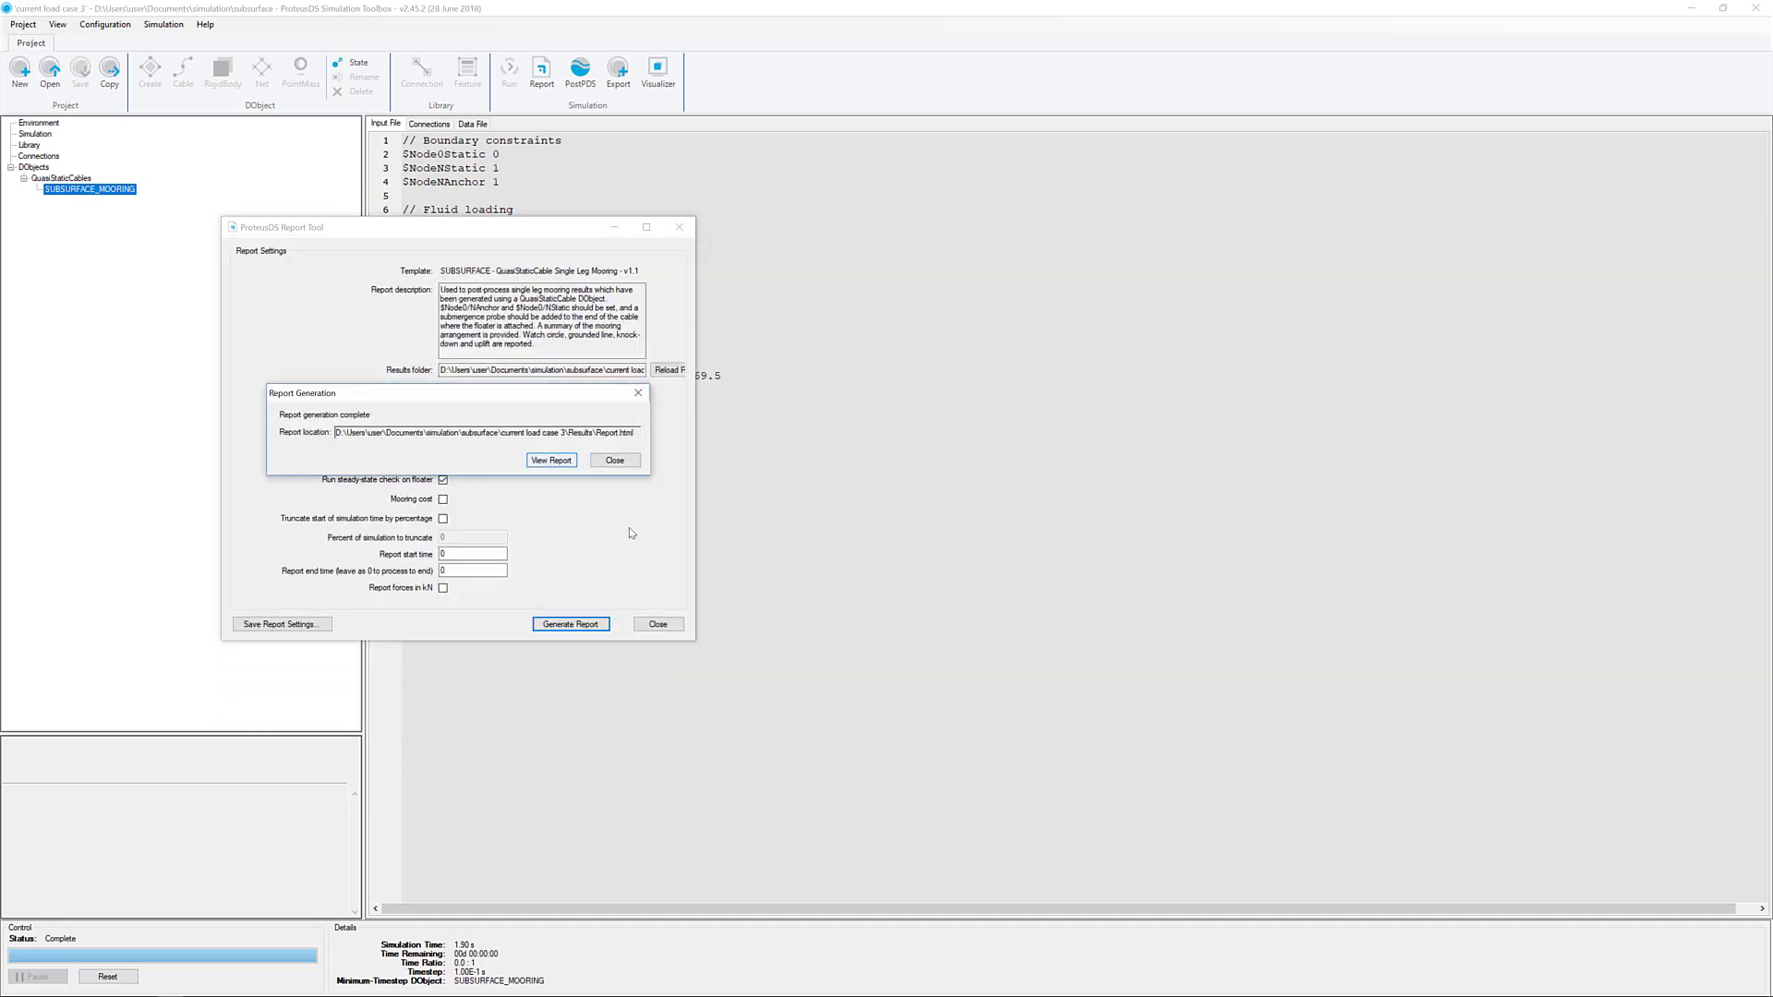
# Read Report.html in Firefox through its results, then close the Report Generation dialog.
pyautogui.click(552, 460)
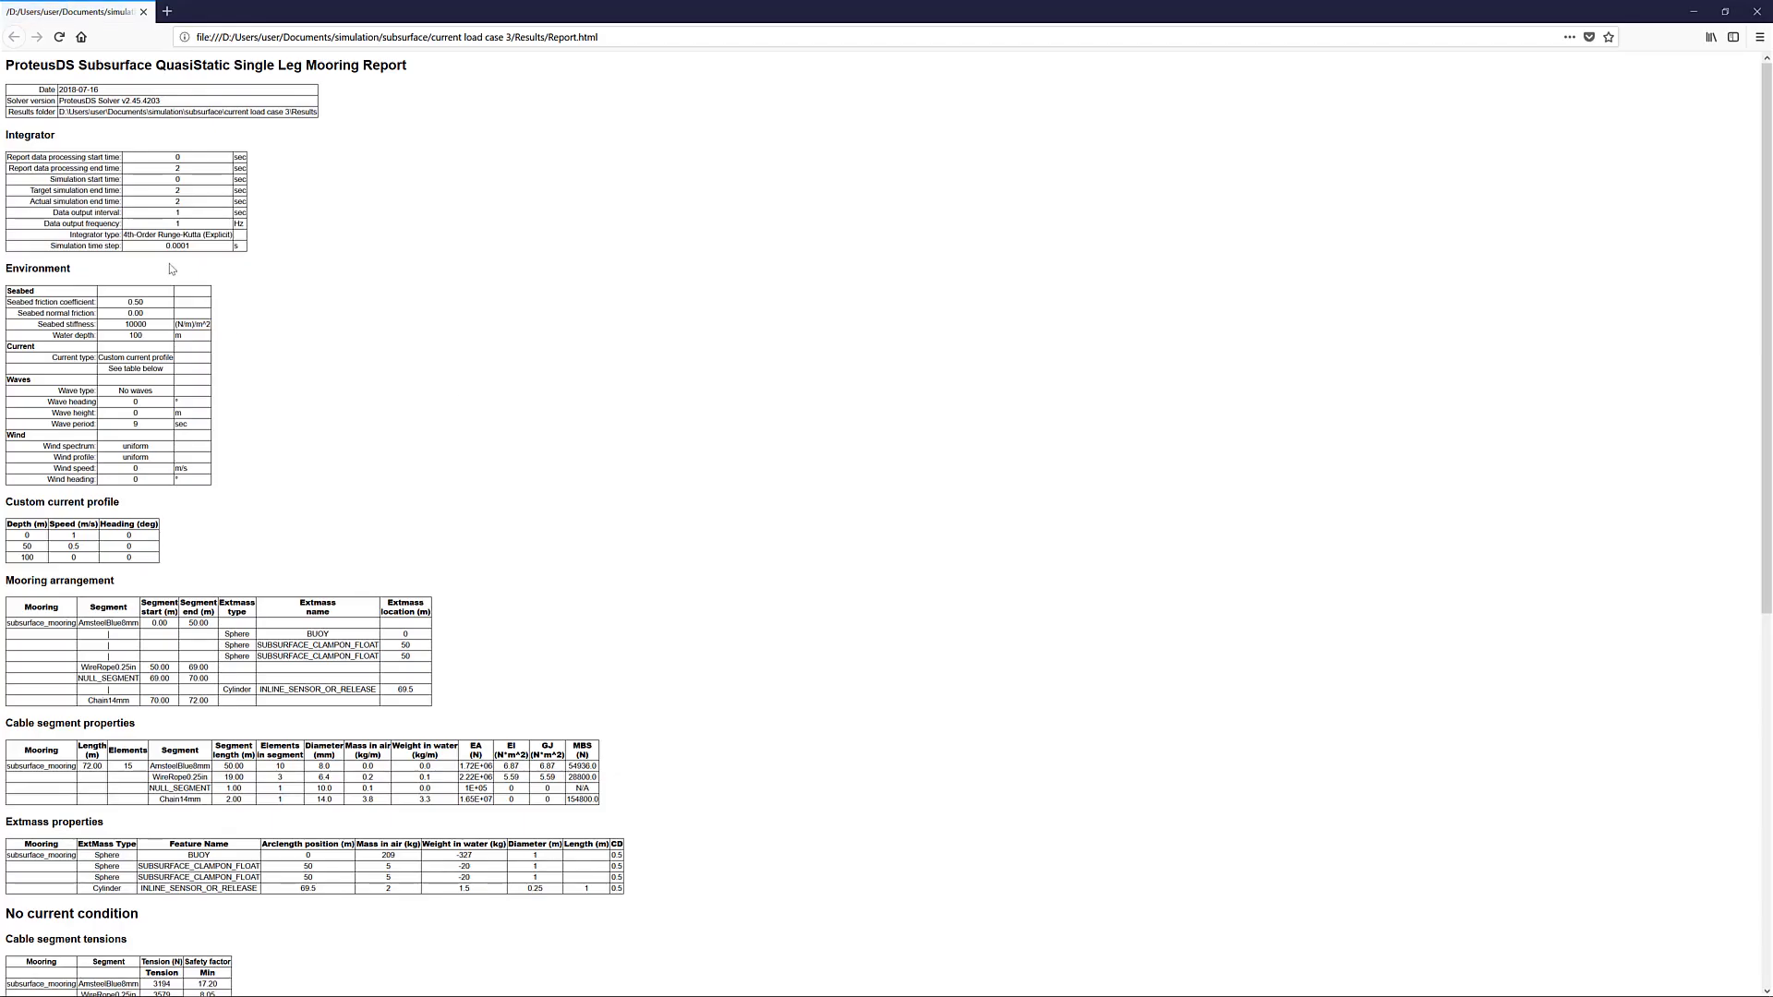
pyautogui.moveTo(168, 306)
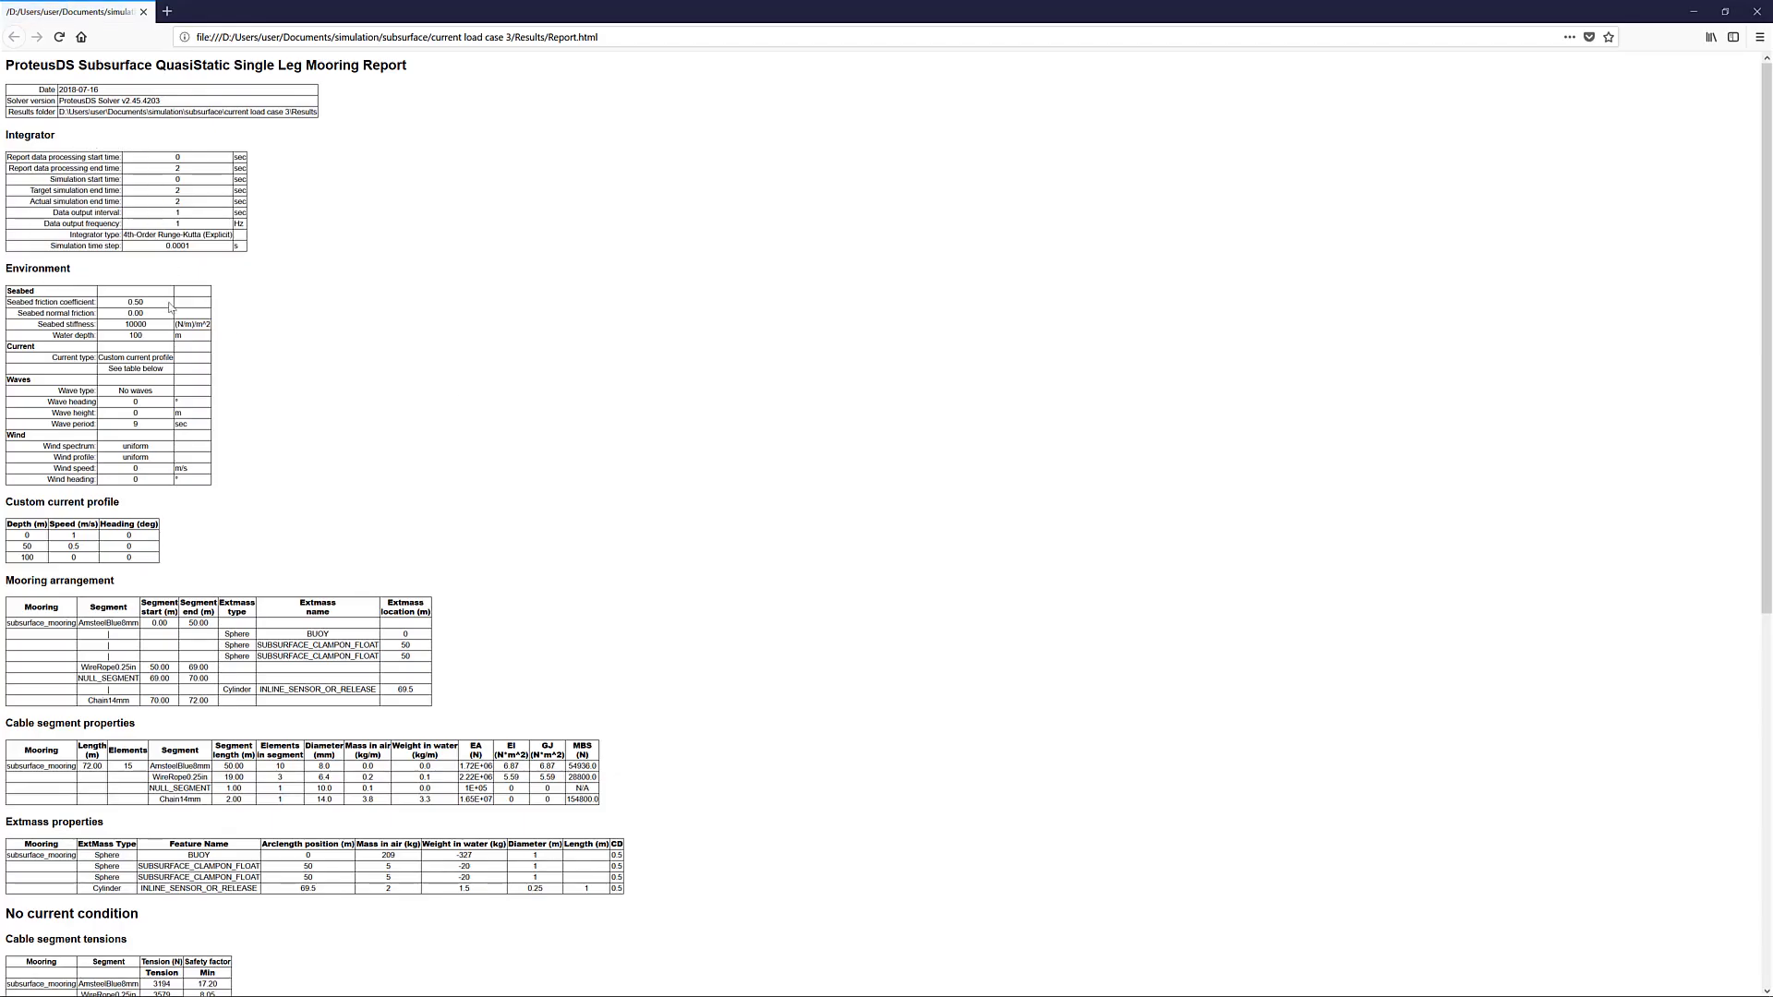
pyautogui.moveTo(134, 548)
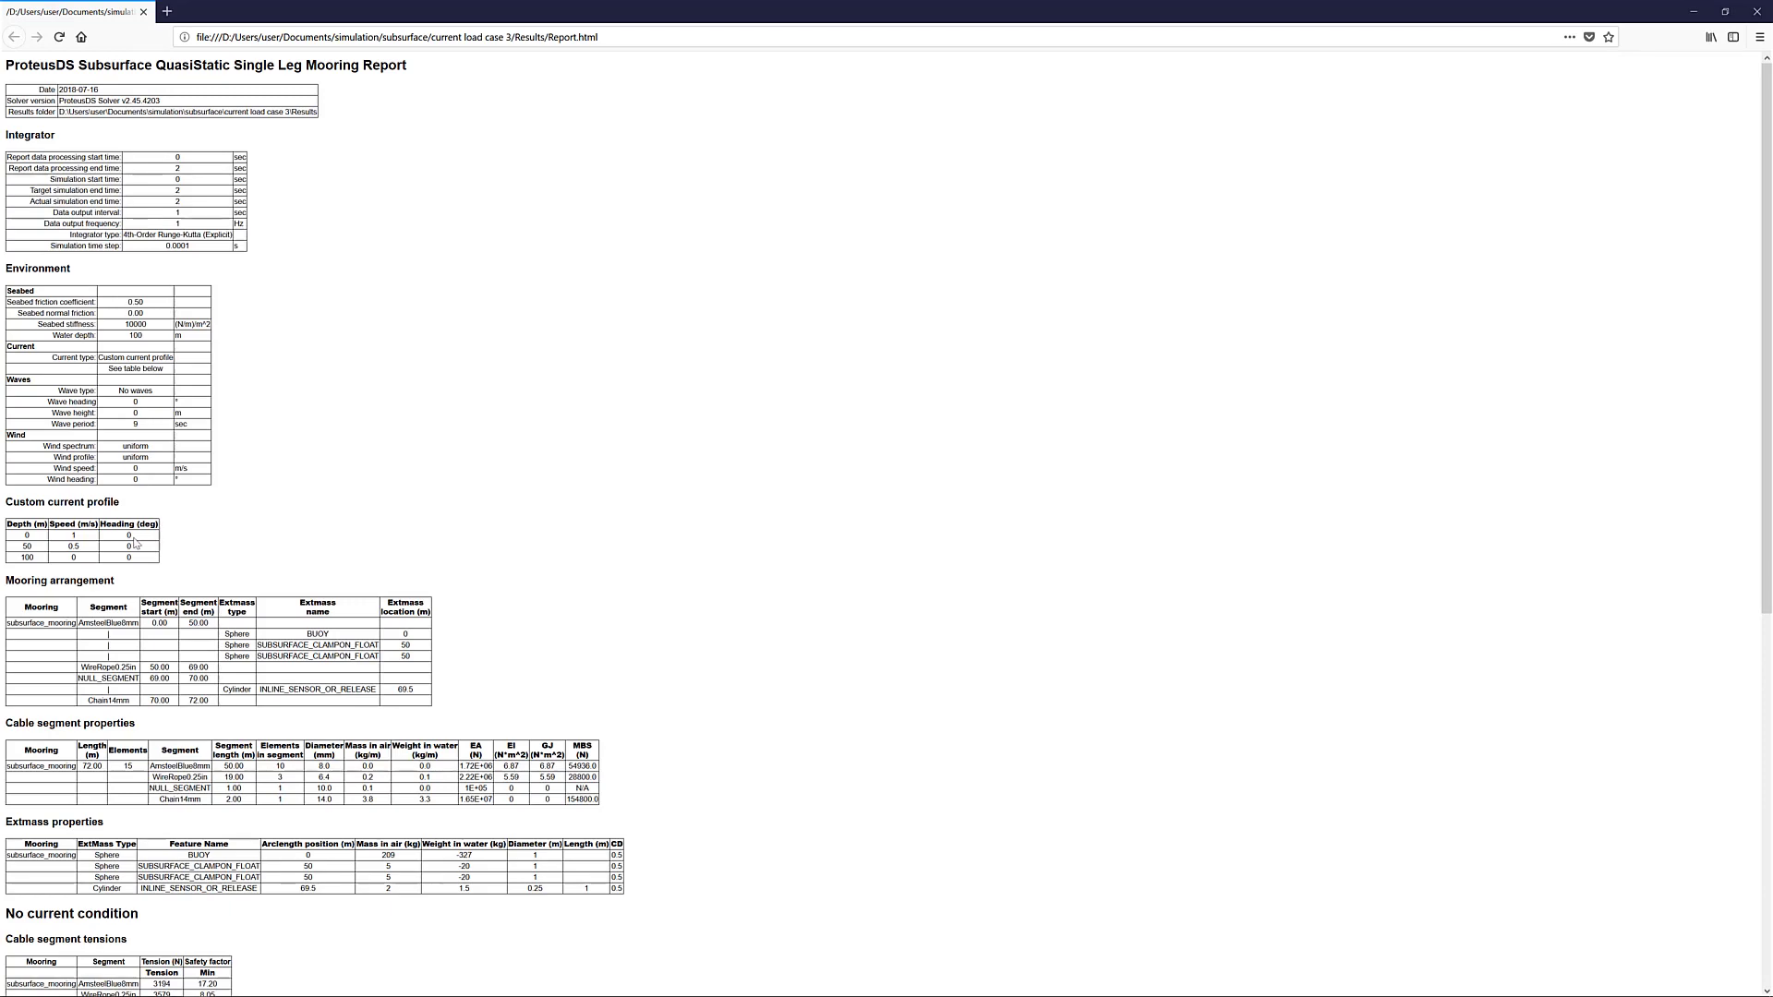
pyautogui.scroll(-3)
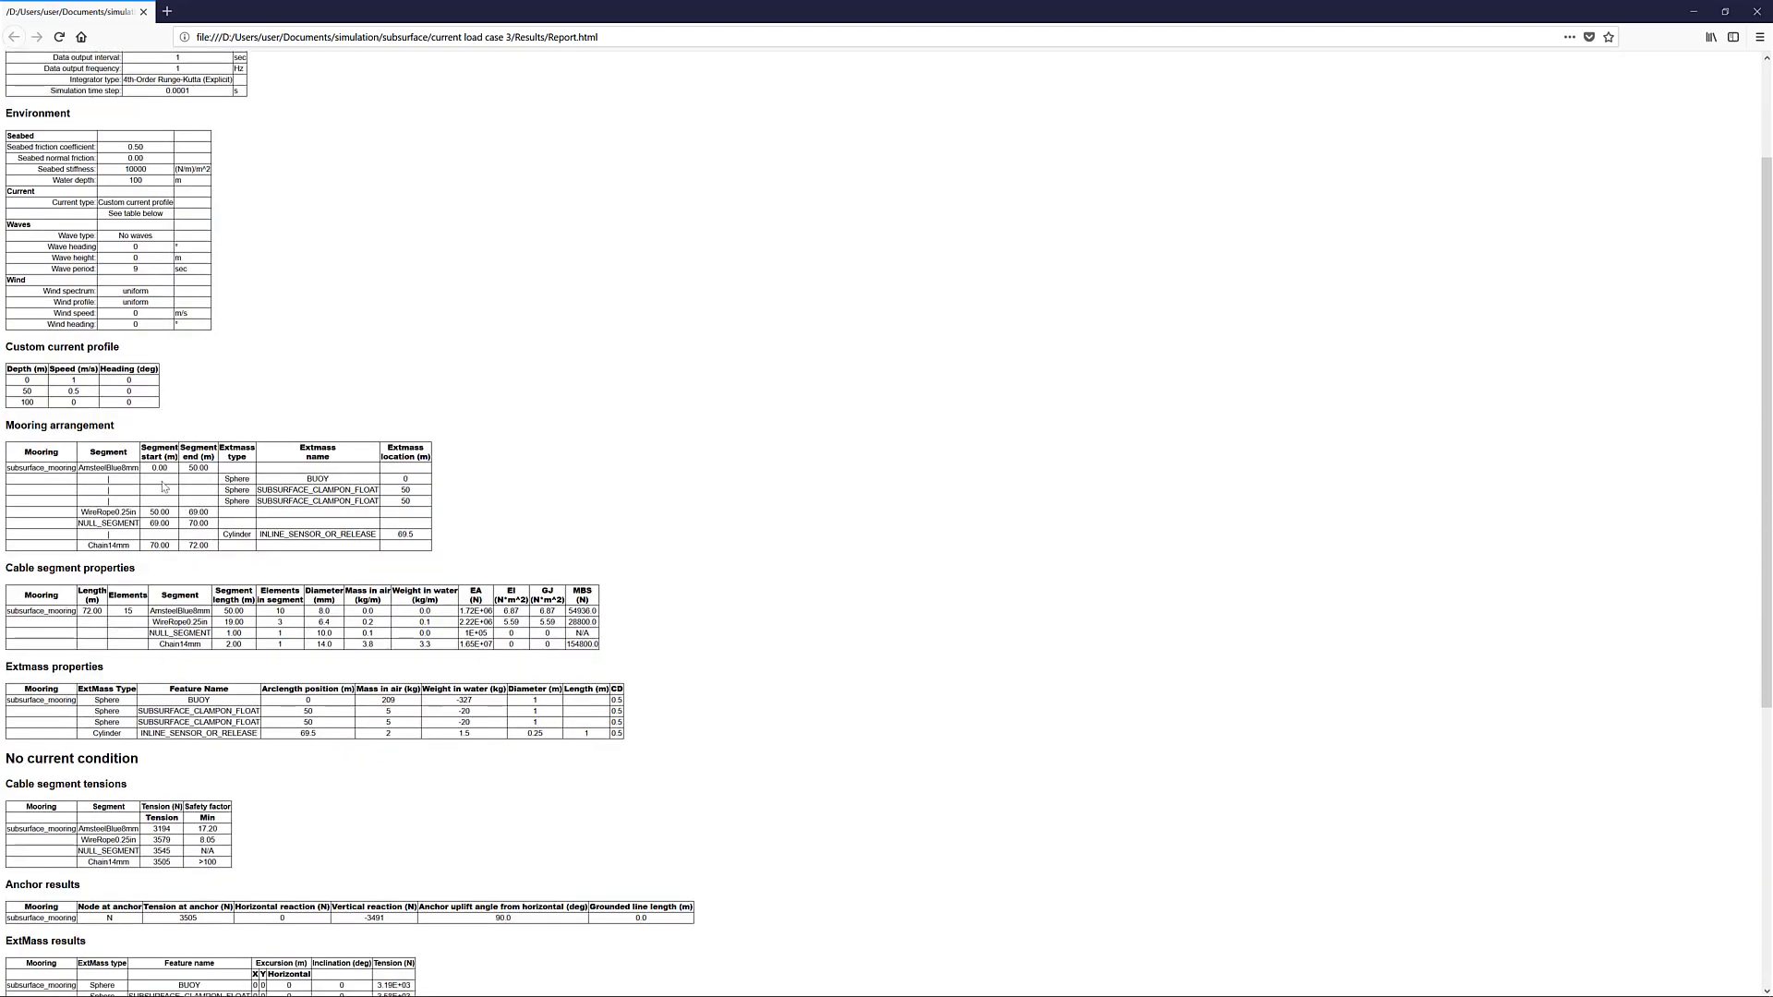
pyautogui.scroll(-3)
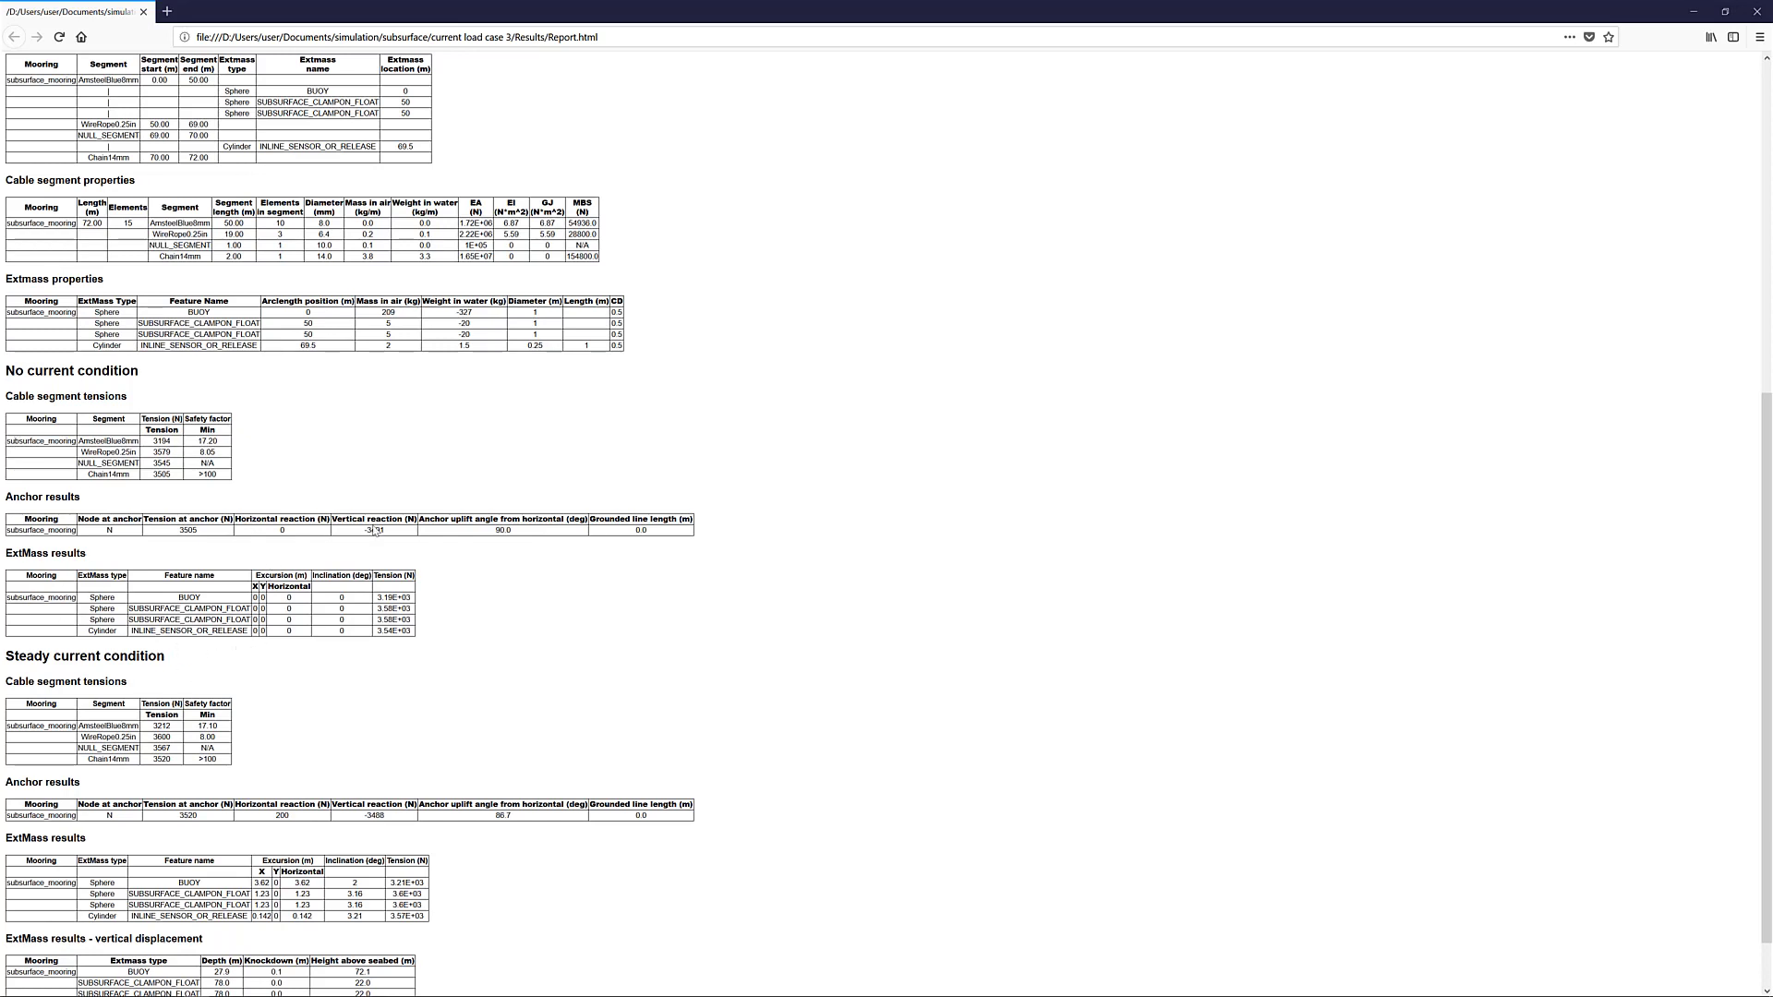
pyautogui.moveTo(282, 609)
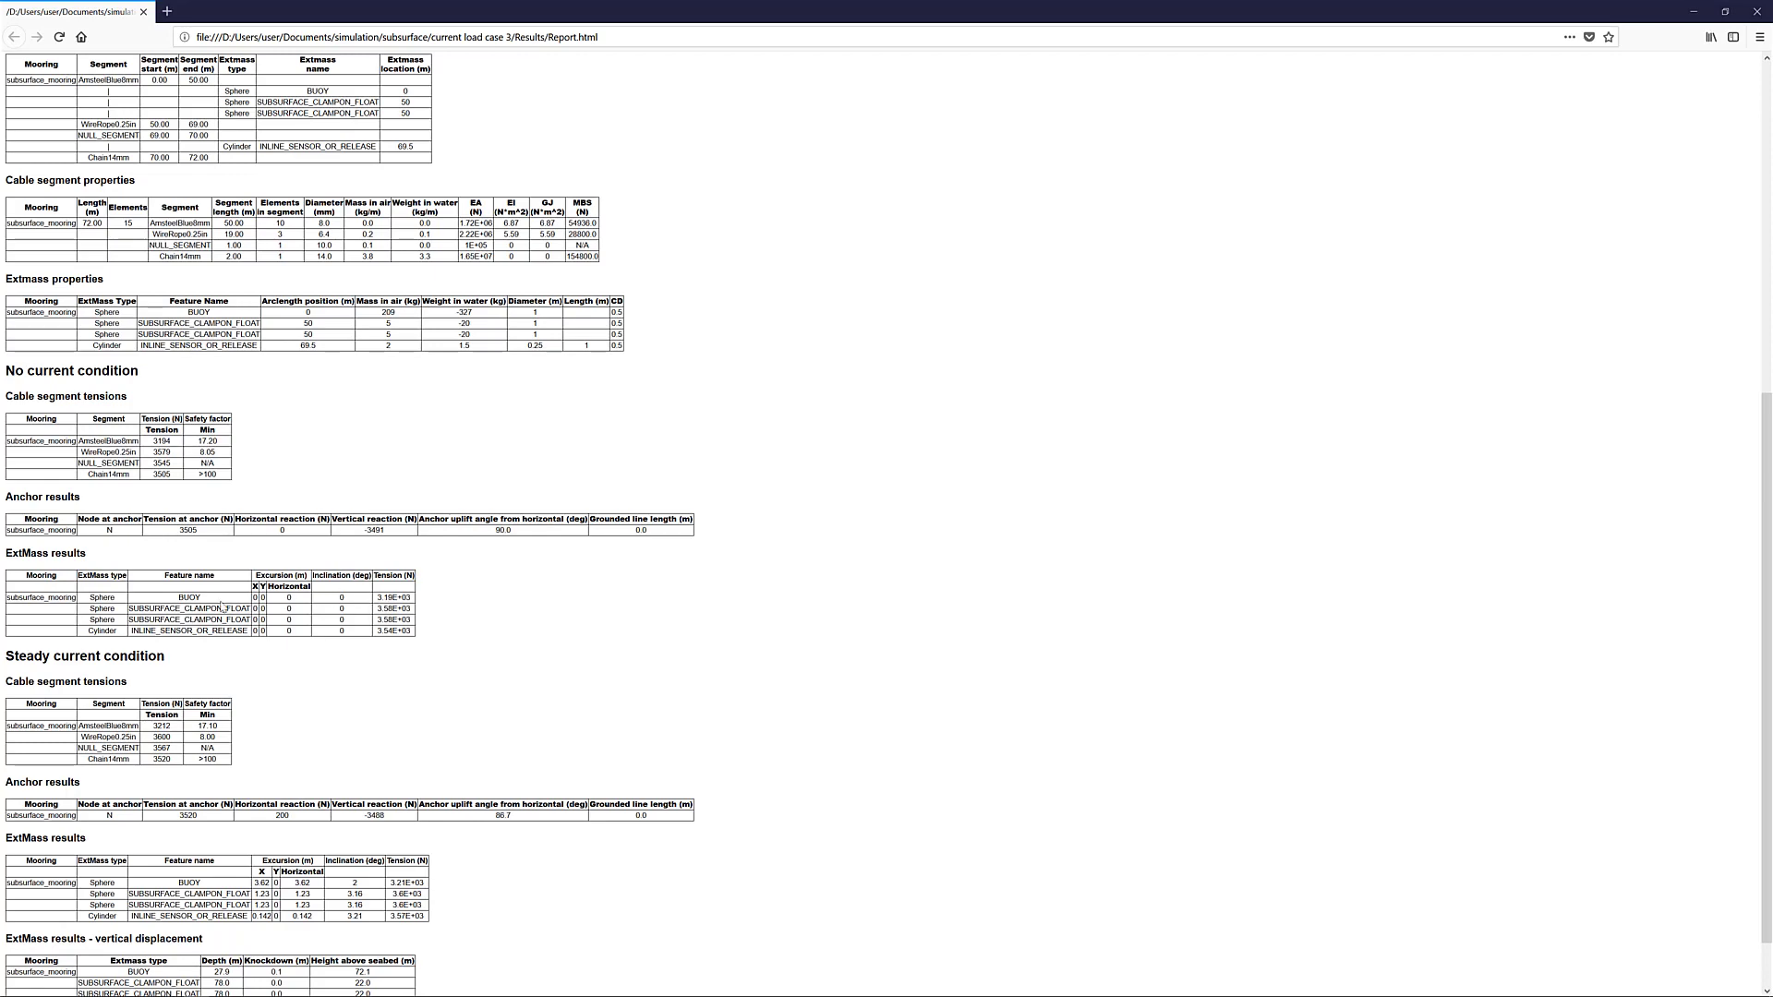
pyautogui.scroll(-3)
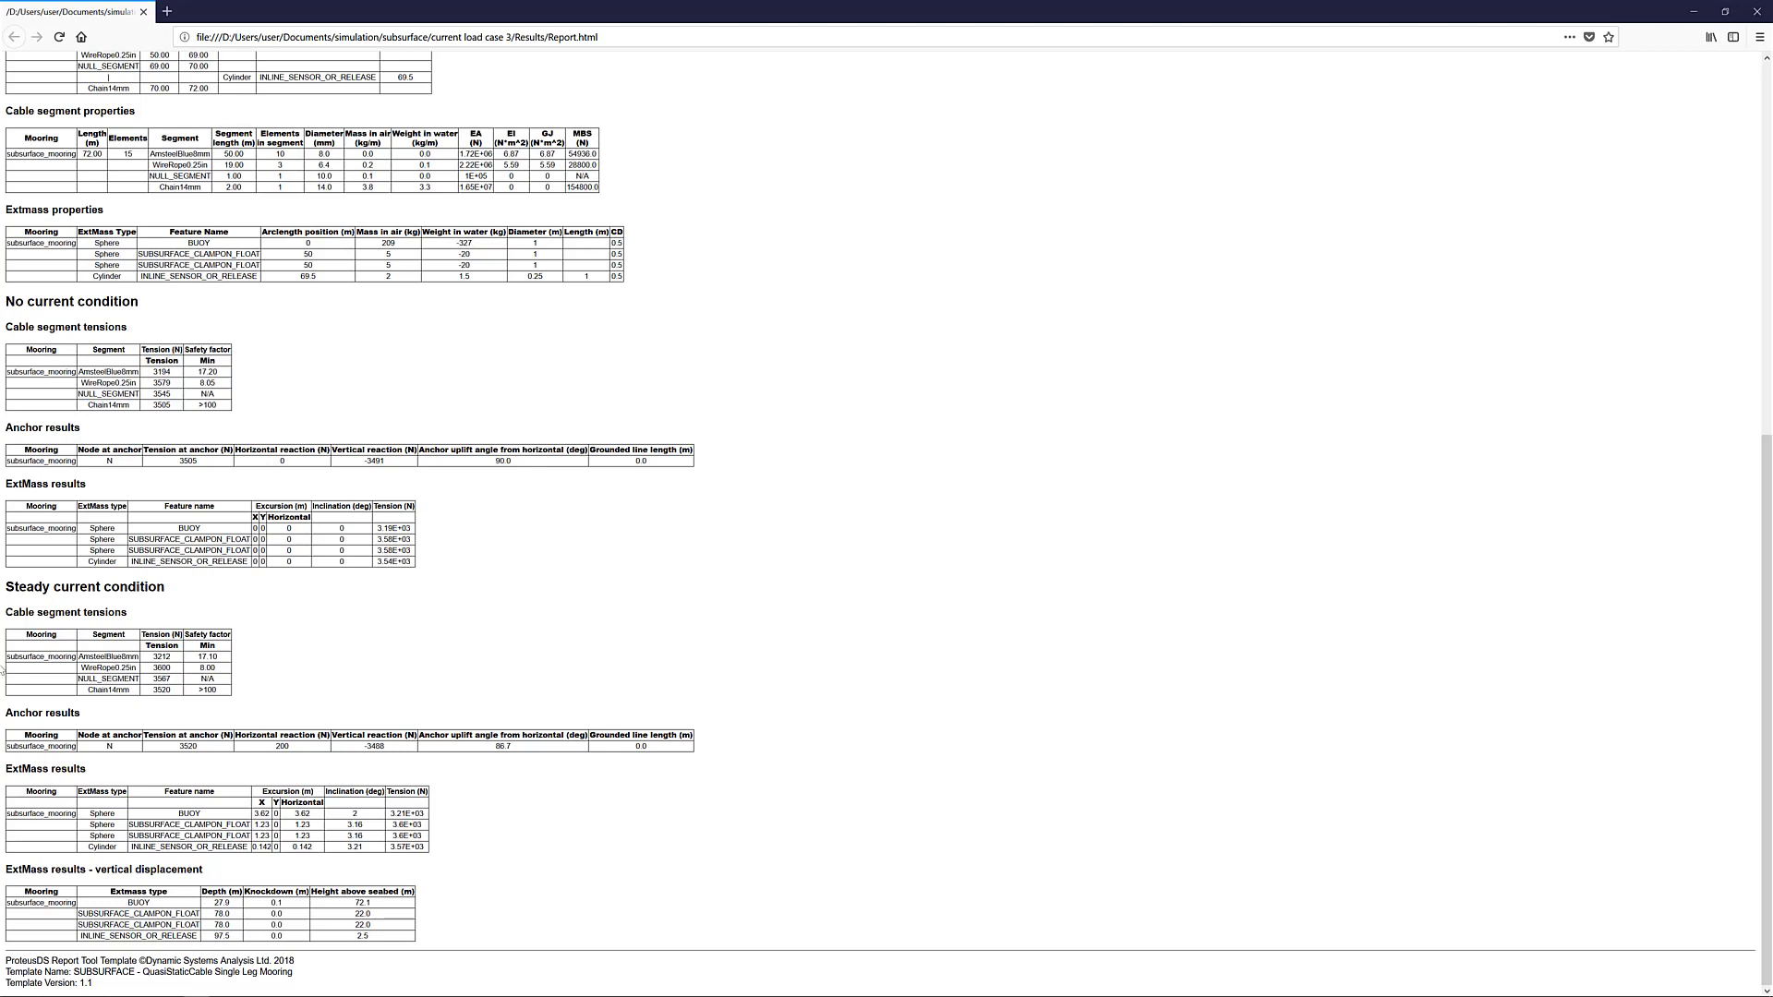
pyautogui.moveTo(391, 795)
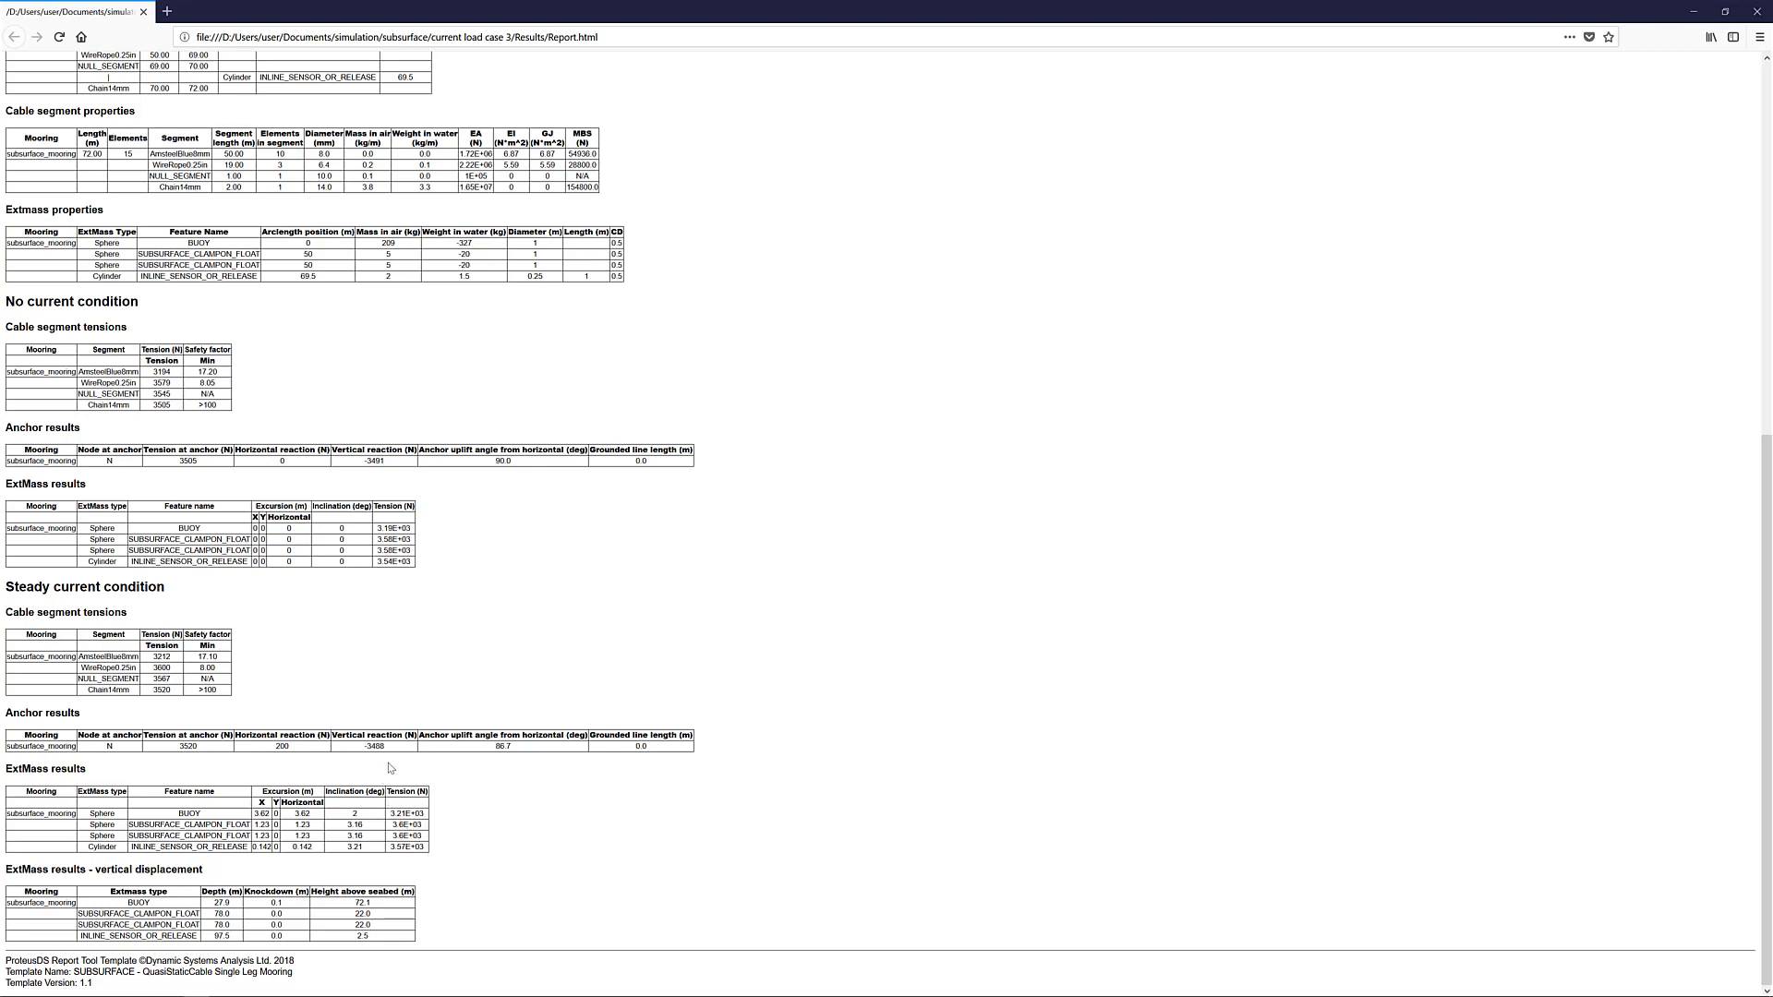
pyautogui.moveTo(431, 783)
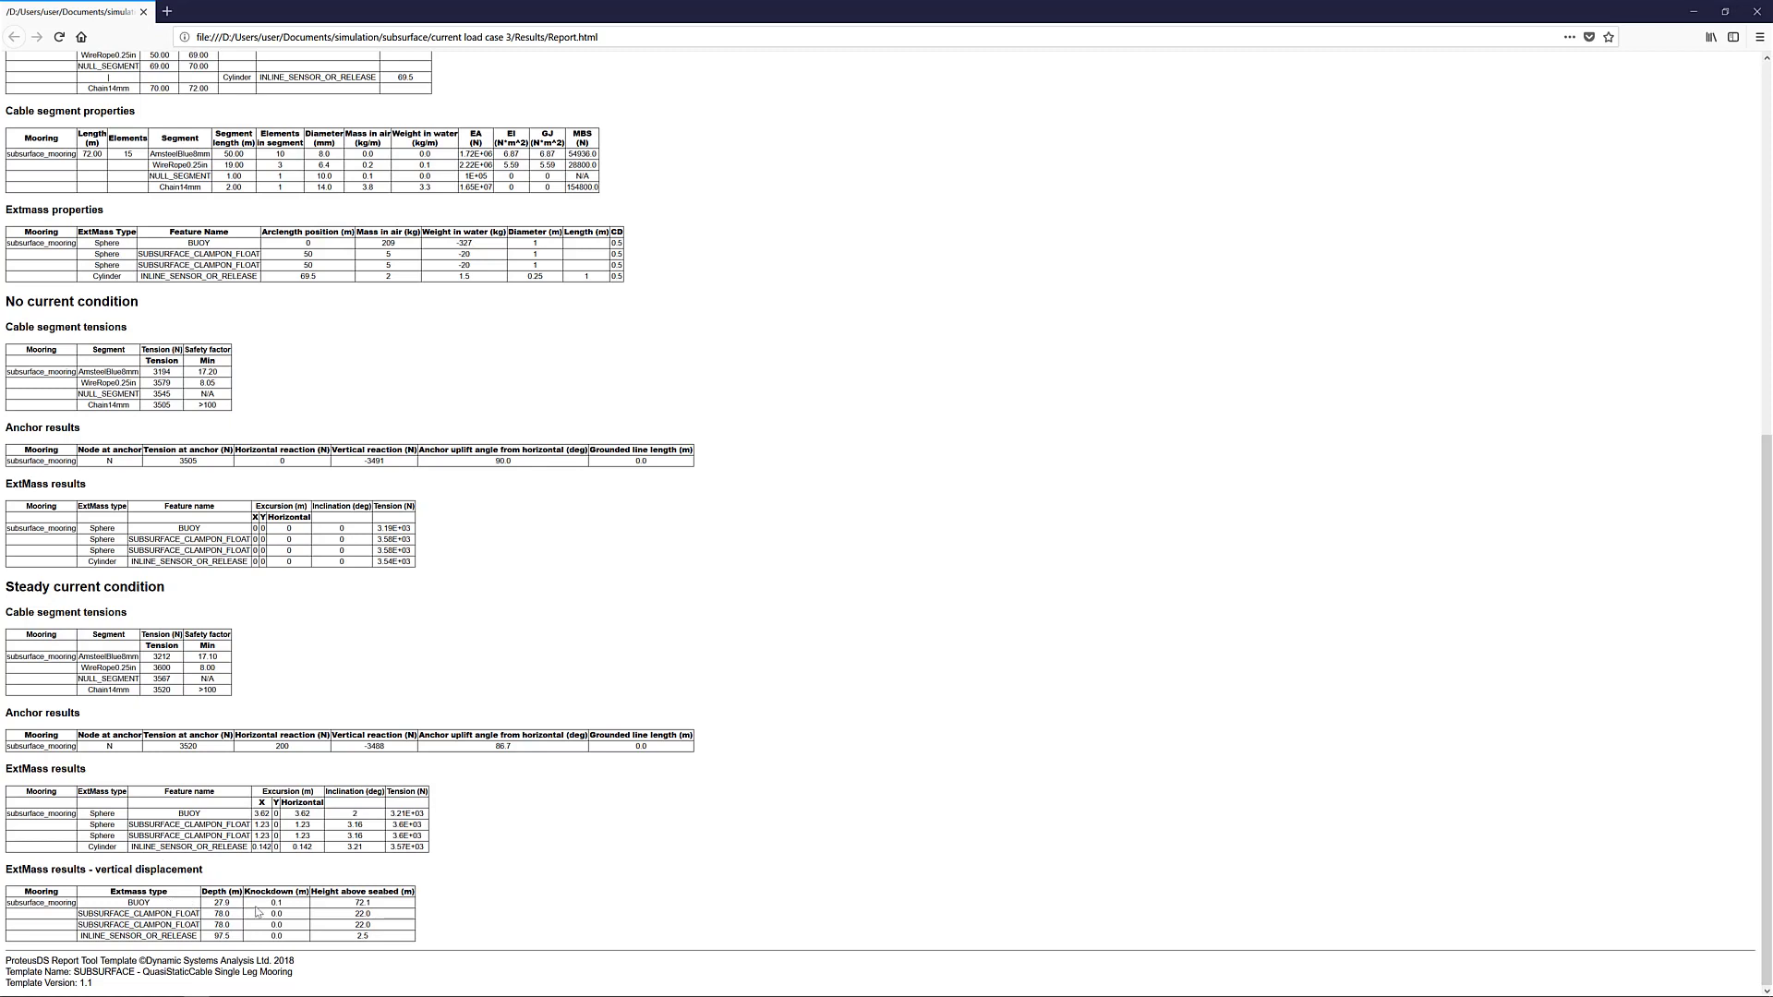
pyautogui.moveTo(1748, 30)
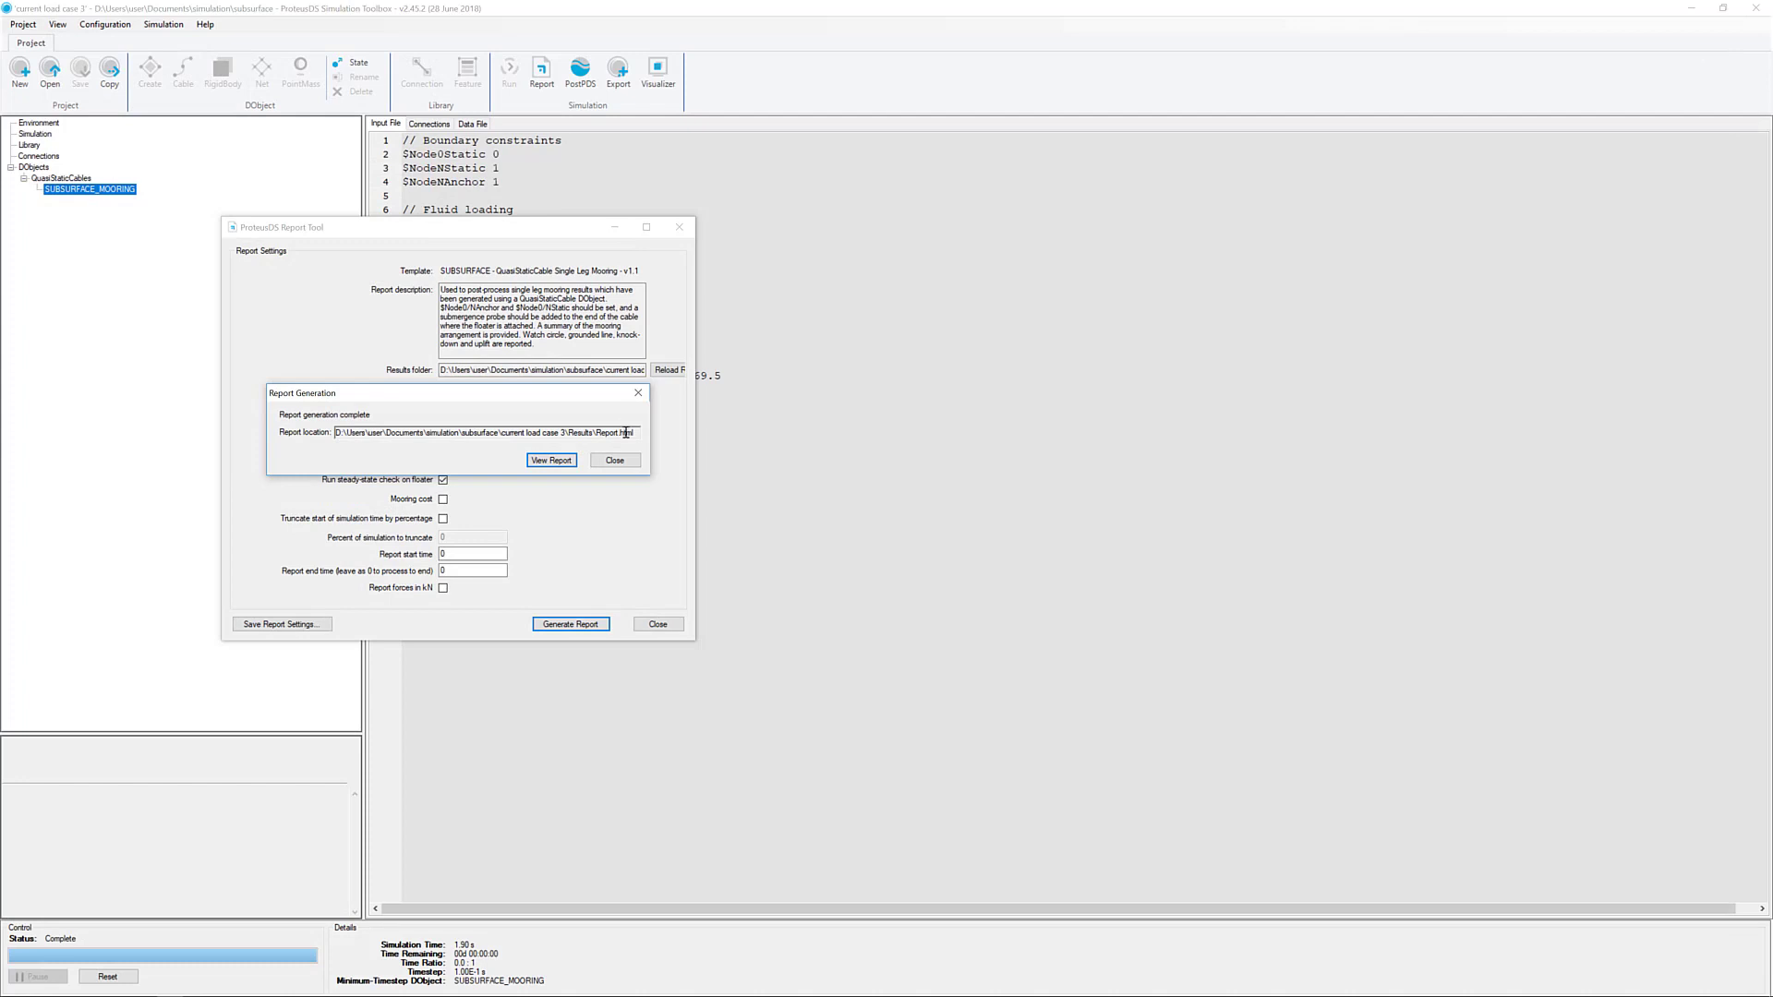
pyautogui.click(615, 460)
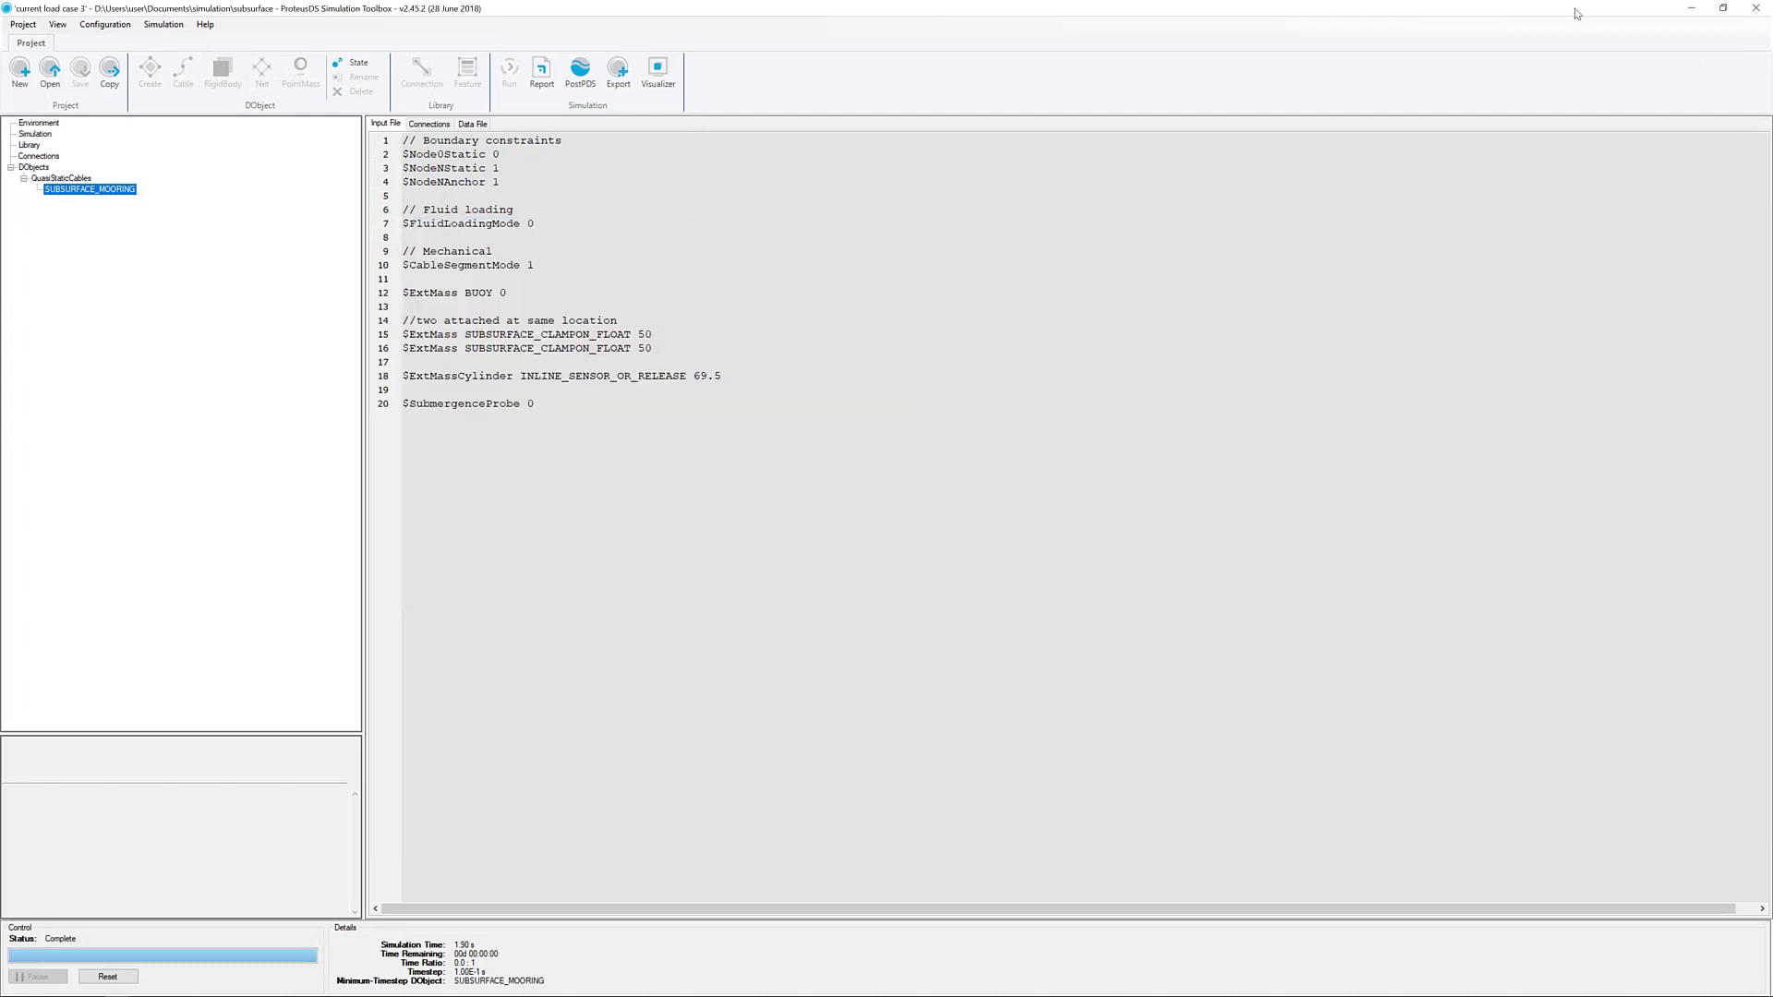